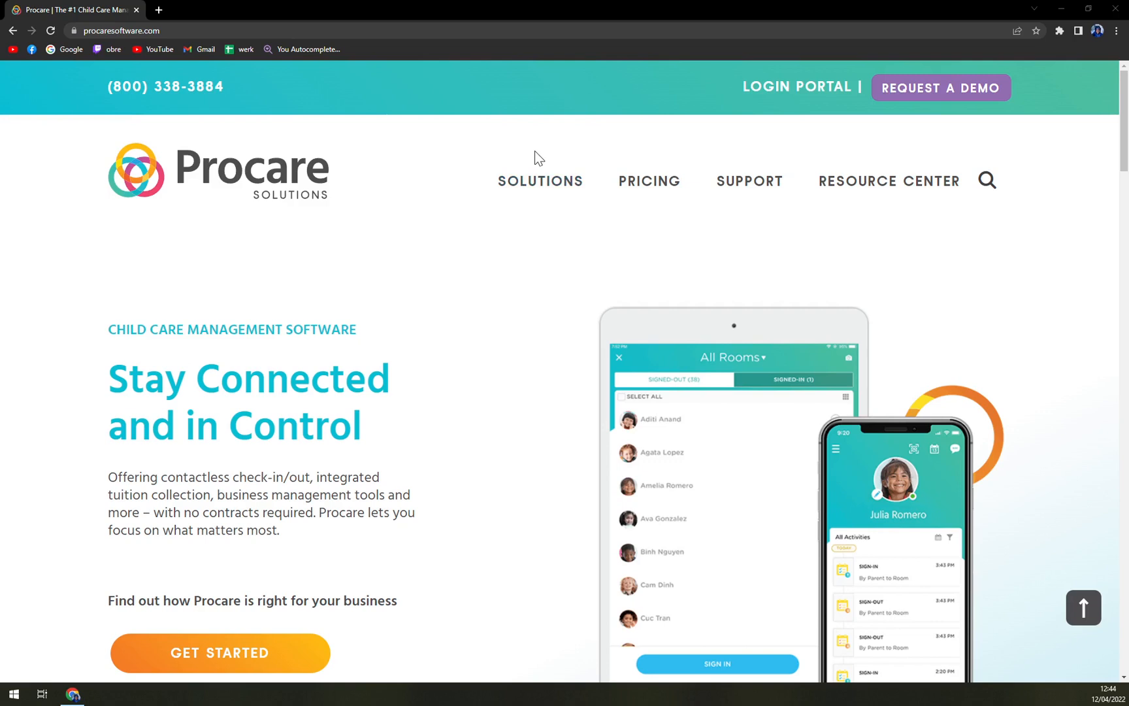
{"action": "mouse_move", "coordinate": [648, 181]}
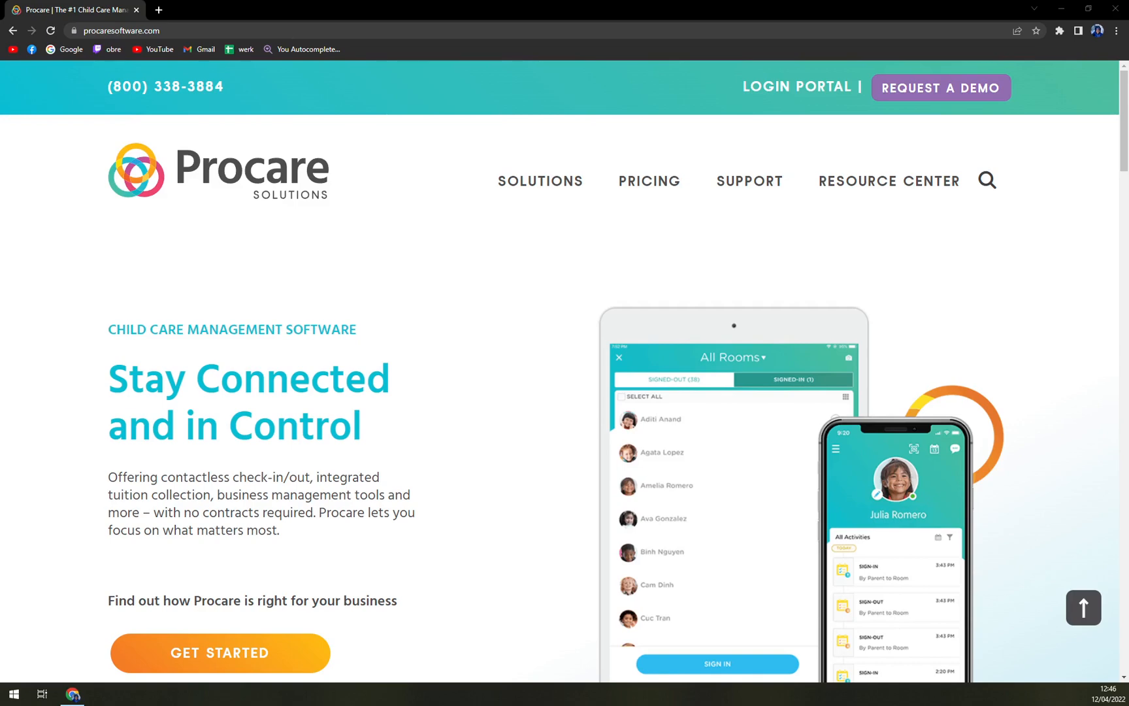
Scroll the home page down to the 'Learn about our integrated solutions' section
{"action": "scroll", "scroll_direction": "down", "scroll_amount": 3}
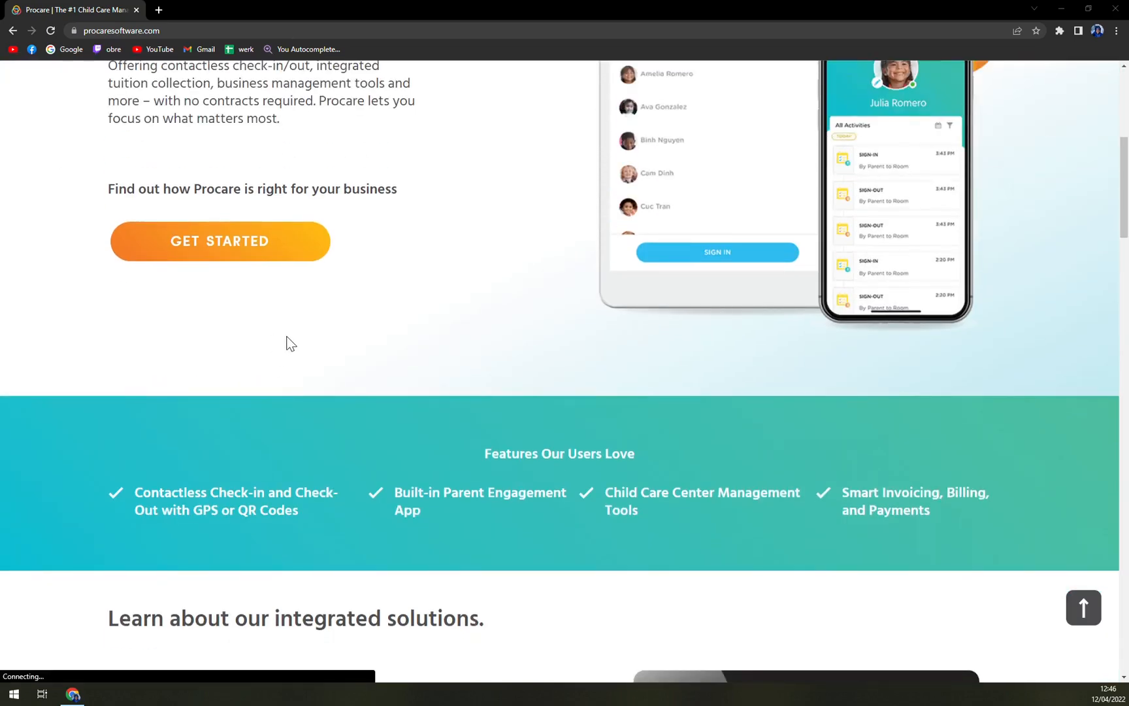
{"action": "scroll", "scroll_direction": "down", "scroll_amount": 3}
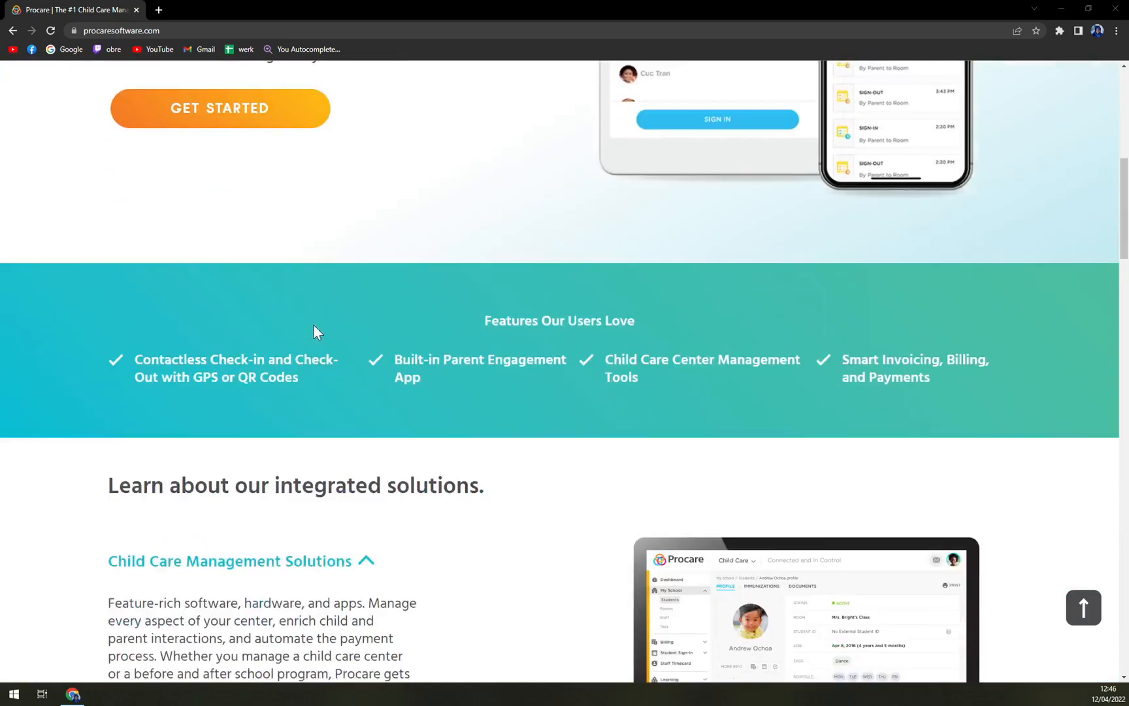
{"action": "scroll", "scroll_direction": "down", "scroll_amount": 3}
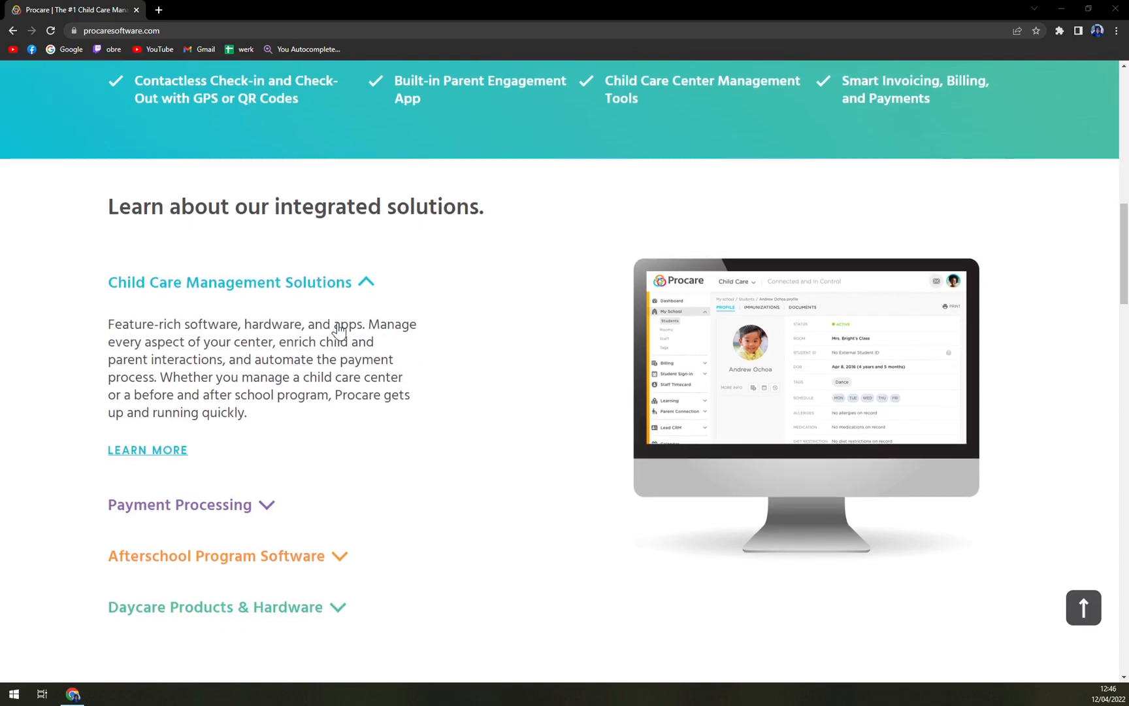
{"action": "mouse_move", "coordinate": [328, 327]}
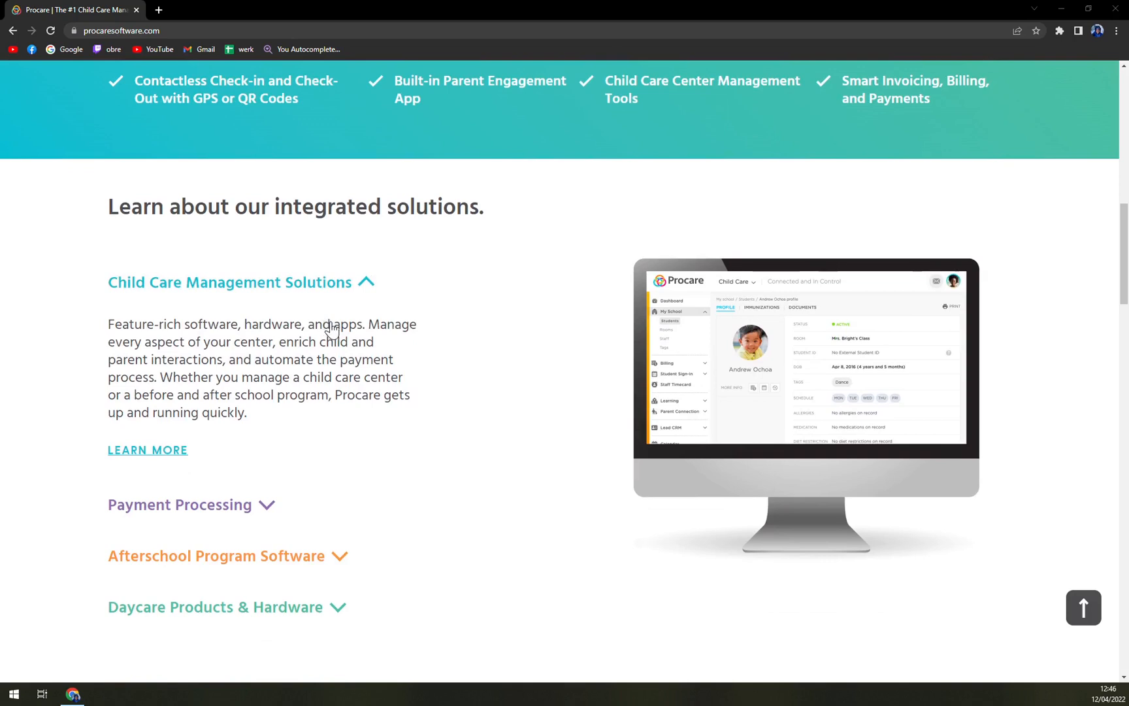
{"action": "mouse_move", "coordinate": [332, 329]}
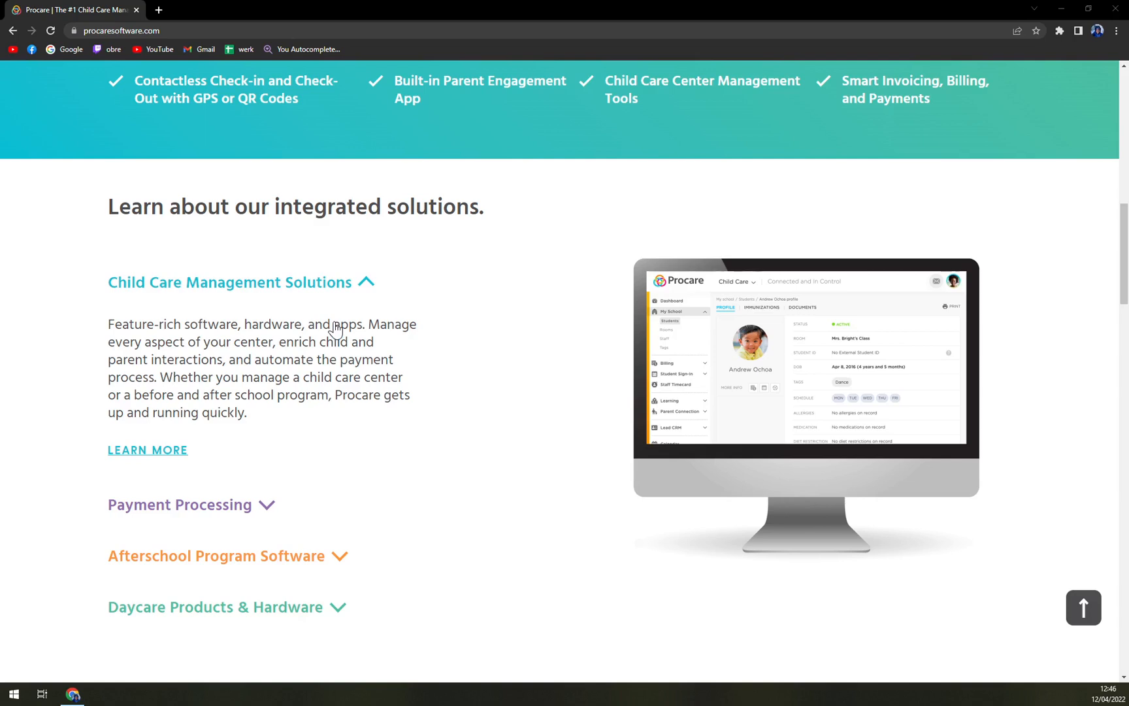
{"action": "mouse_move", "coordinate": [344, 328]}
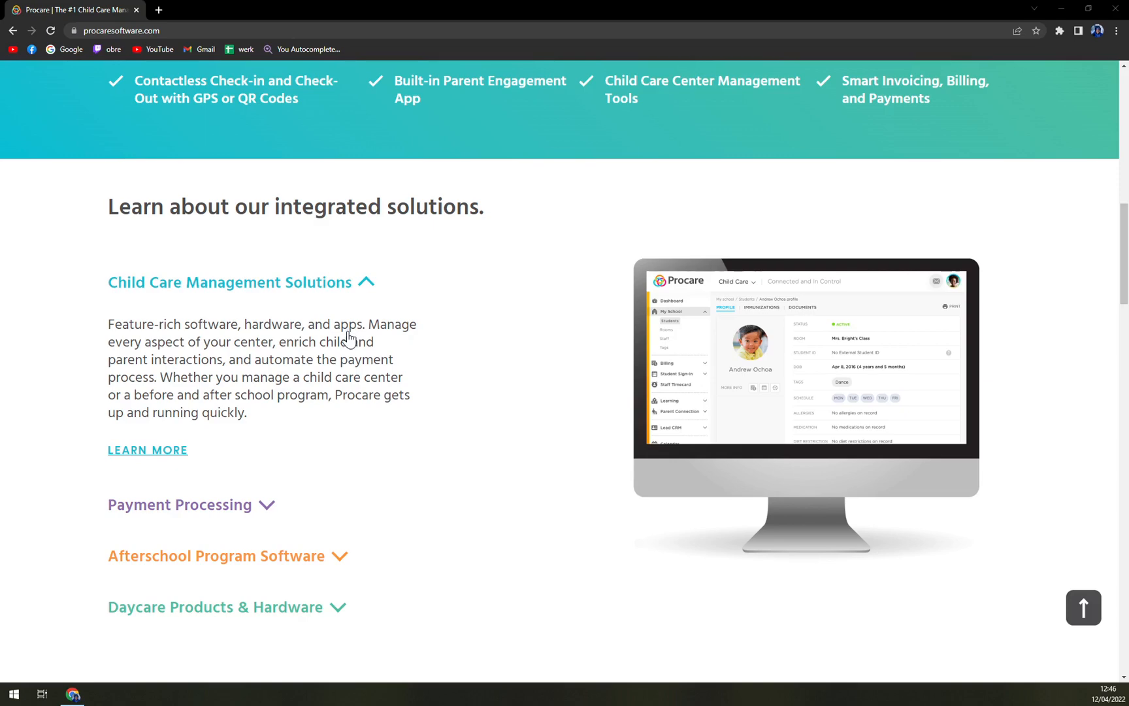
Scroll past the testimonial to the 'Which best describes your child care business?' options, then back up
{"action": "scroll", "scroll_direction": "down", "scroll_amount": 3}
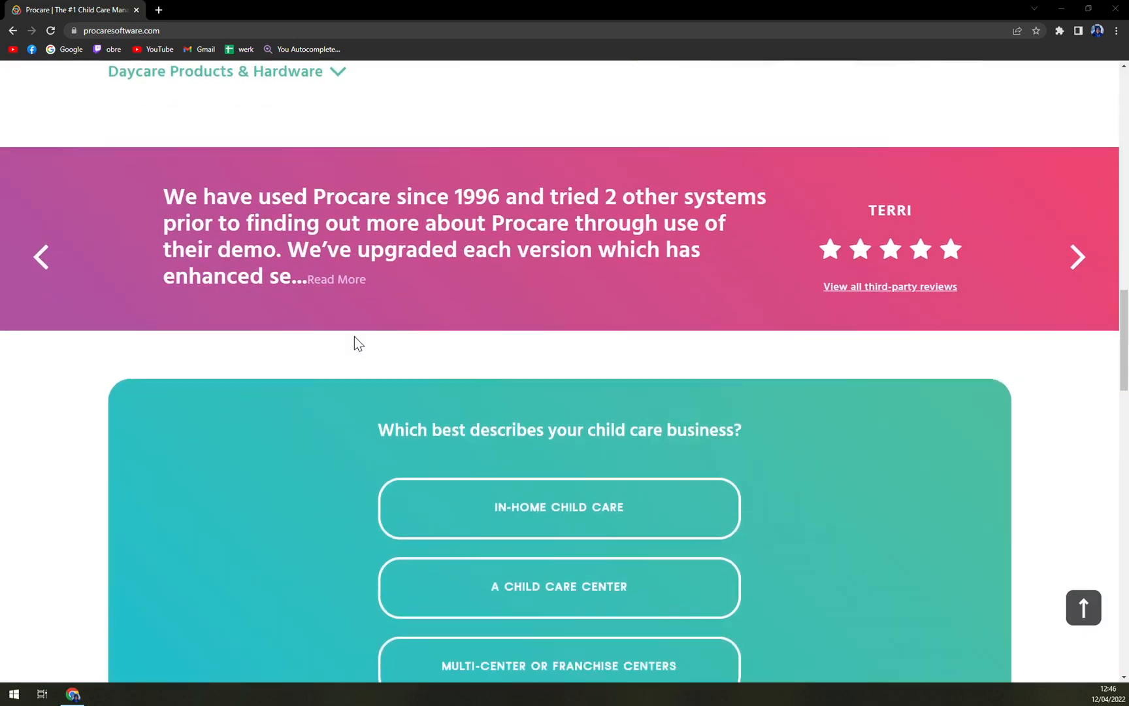
{"action": "scroll", "scroll_direction": "down", "scroll_amount": 3}
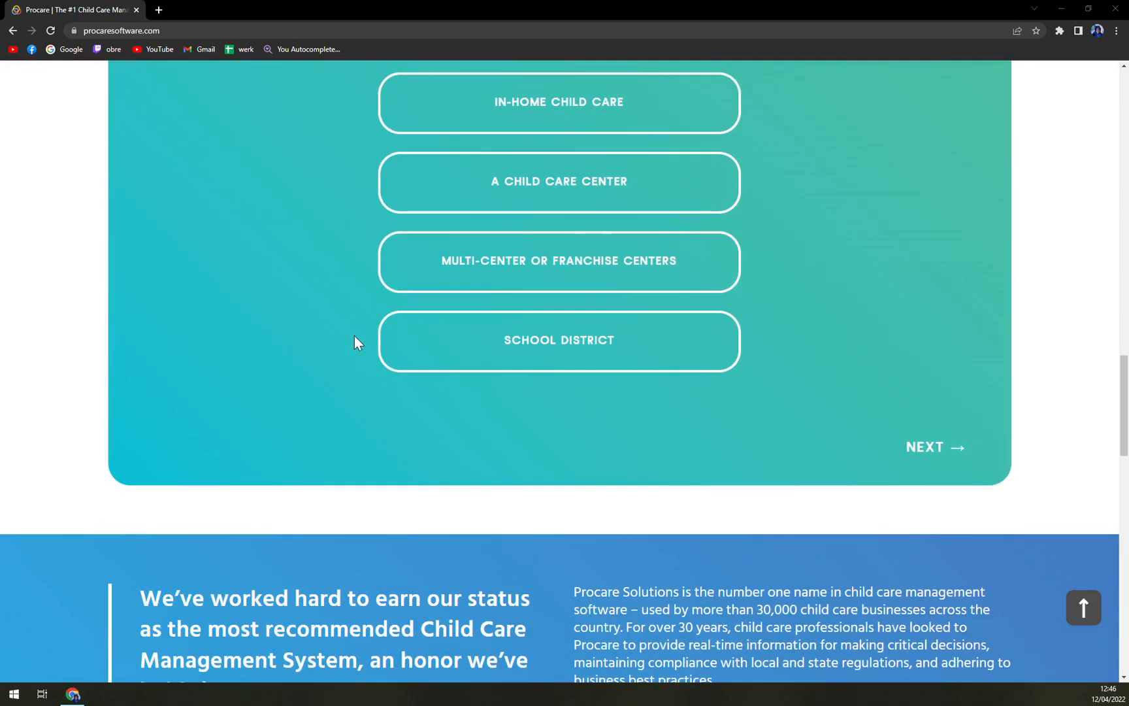
{"action": "mouse_move", "coordinate": [334, 326]}
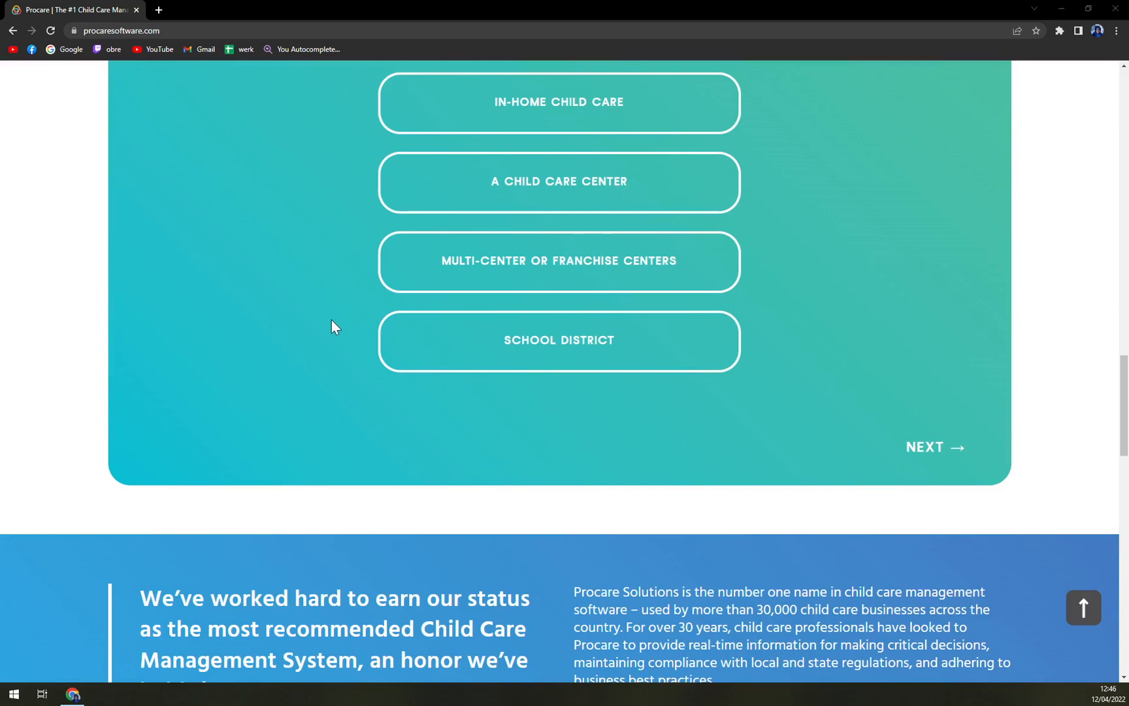
{"action": "scroll", "scroll_direction": "down", "scroll_amount": 3}
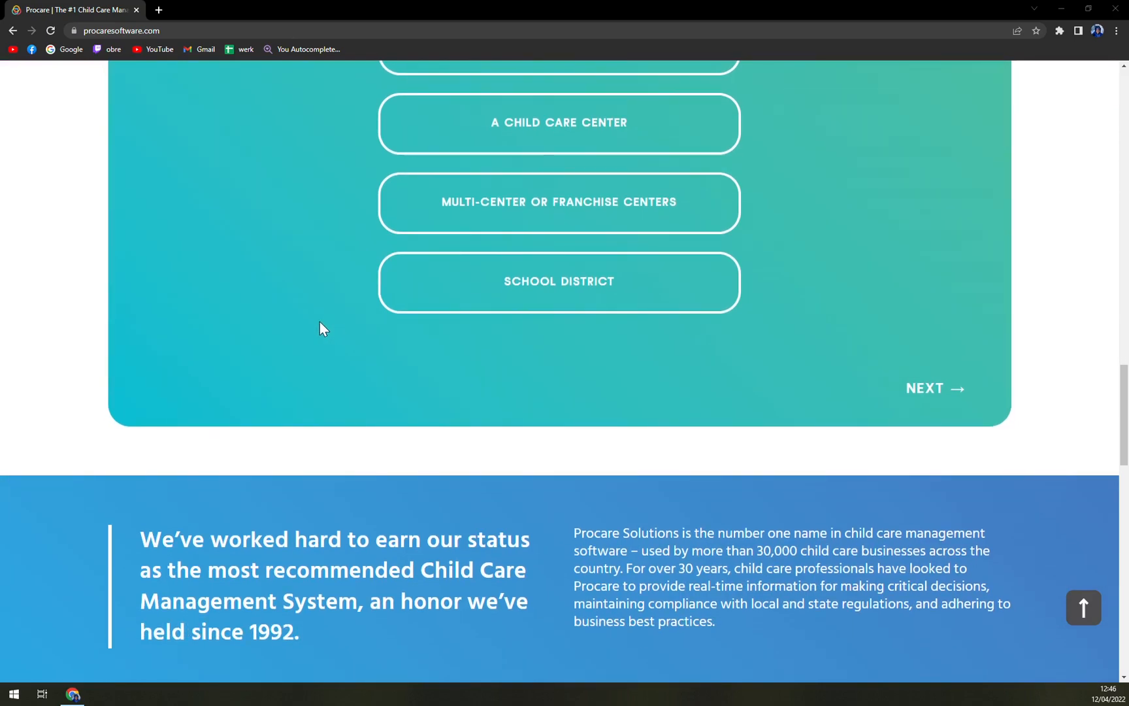
{"action": "scroll", "scroll_direction": "up", "scroll_amount": 3}
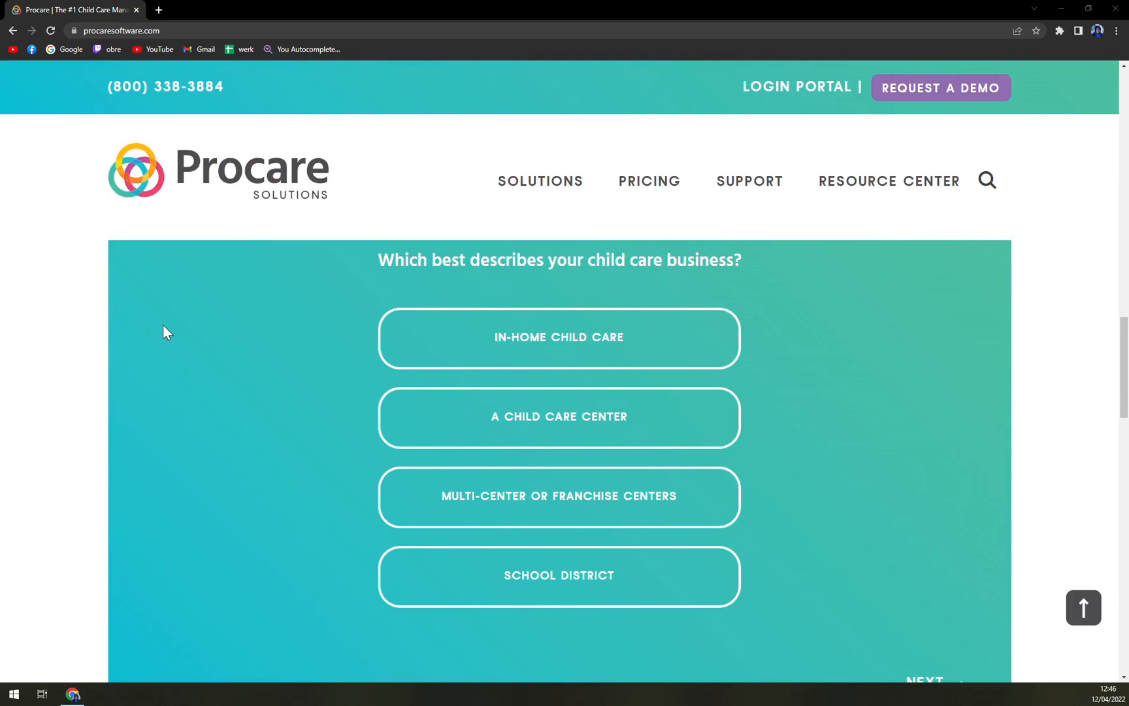
{"action": "mouse_move", "coordinate": [180, 322]}
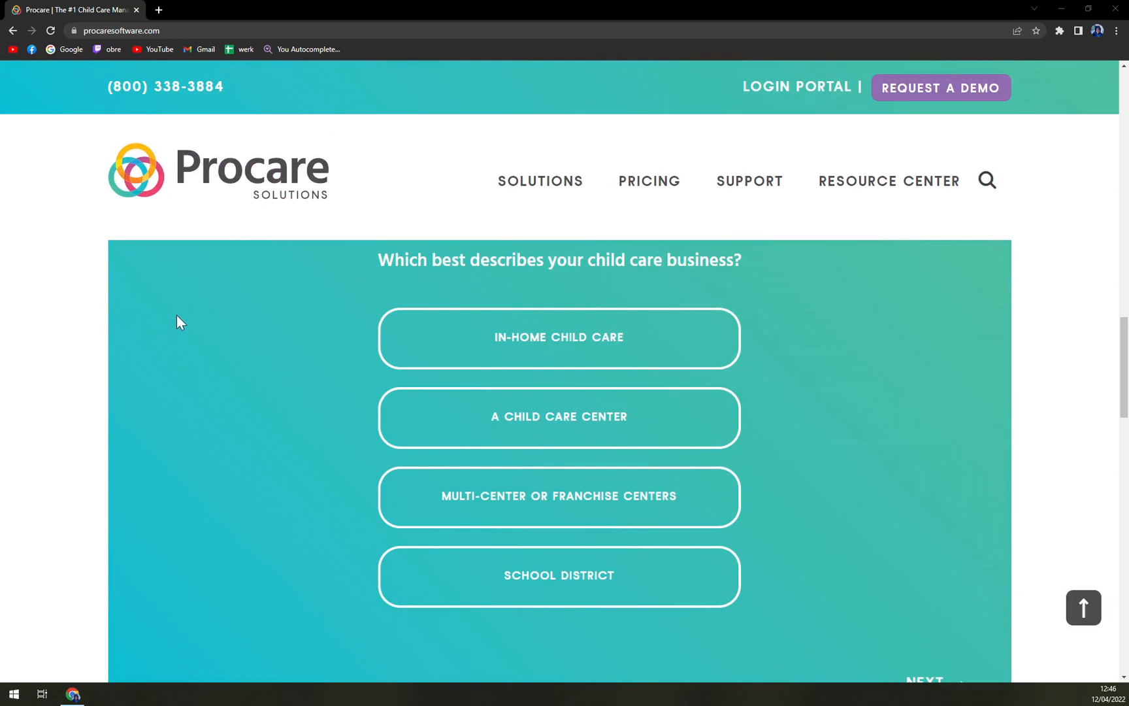
{"action": "mouse_move", "coordinate": [134, 310]}
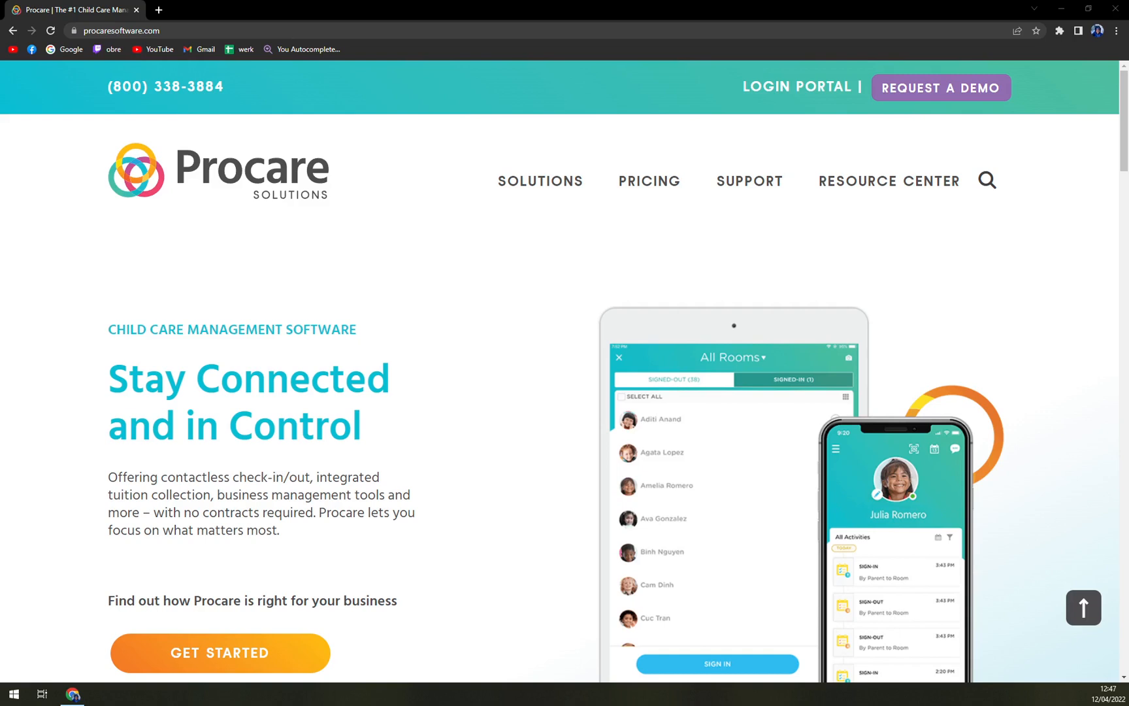
{"action": "scroll", "scroll_direction": "down", "scroll_amount": 3}
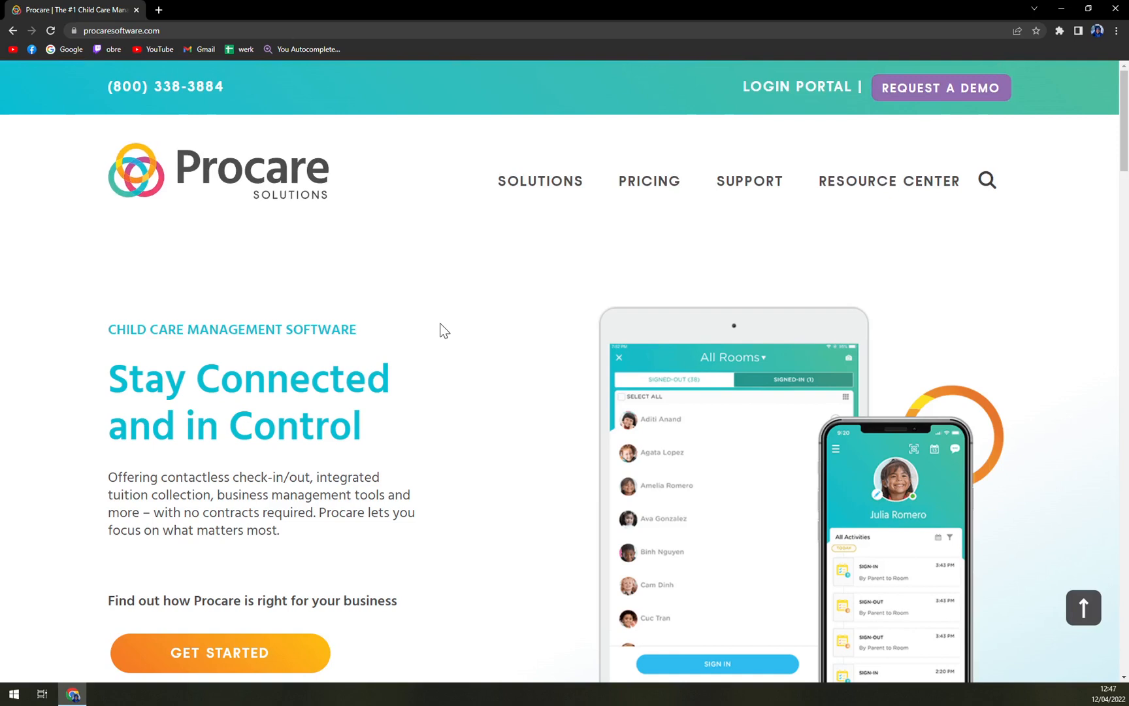
{"action": "mouse_move", "coordinate": [440, 326]}
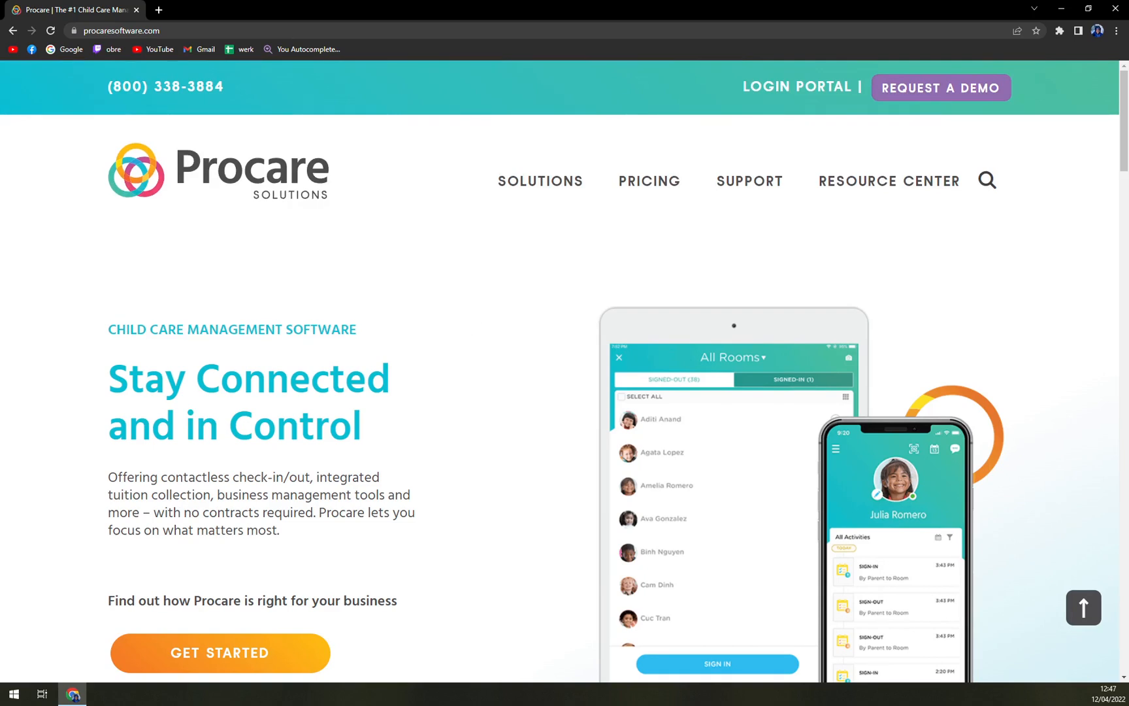
{"action": "mouse_move", "coordinate": [647, 180]}
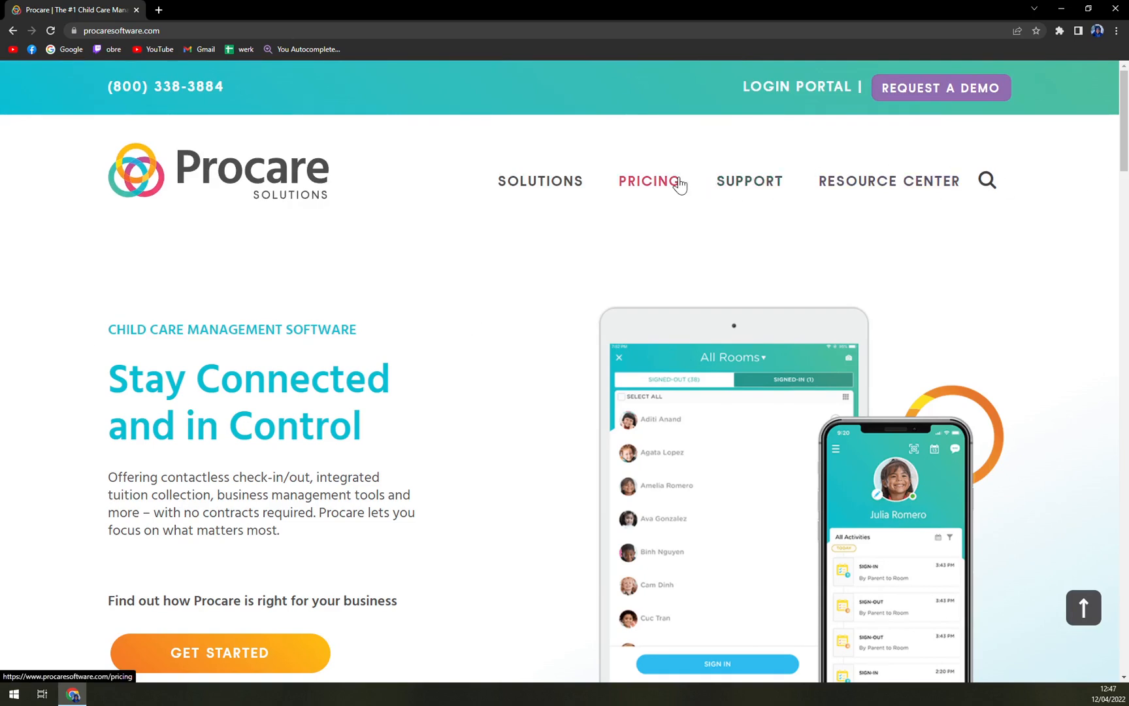
Show SaaSworthy's Procare pricing cards: Essential $69, Business $89, Growth $109 per month
{"action": "left_click", "coordinate": [649, 181]}
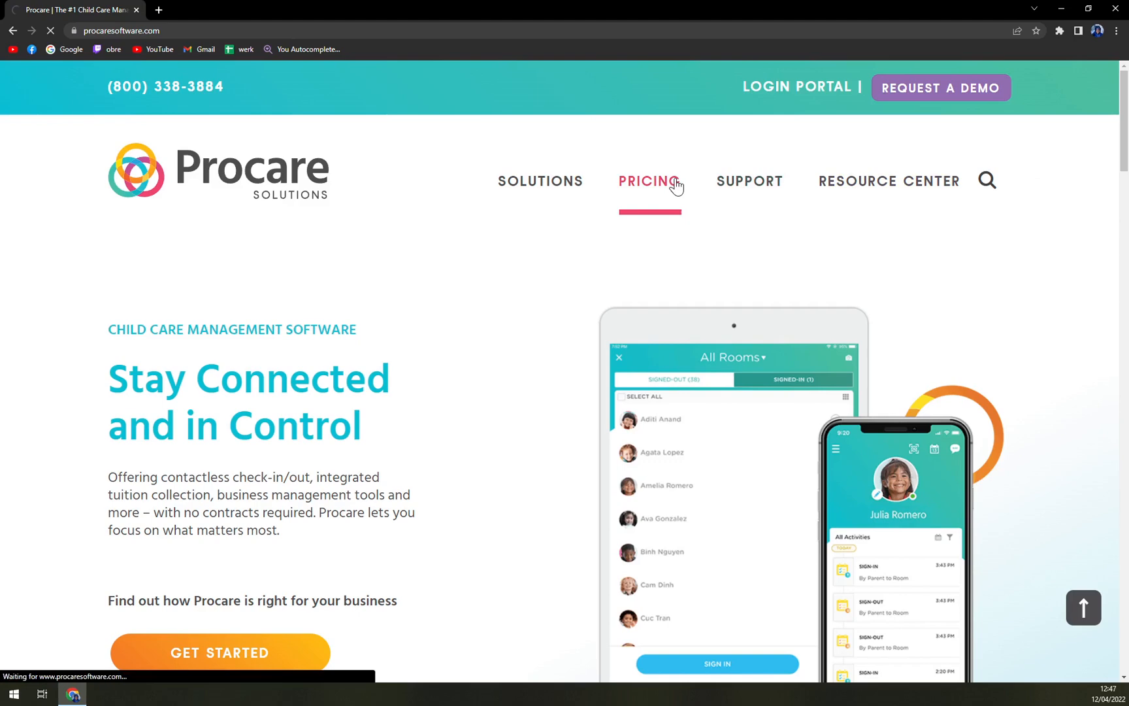
{"action": "left_click", "coordinate": [649, 181]}
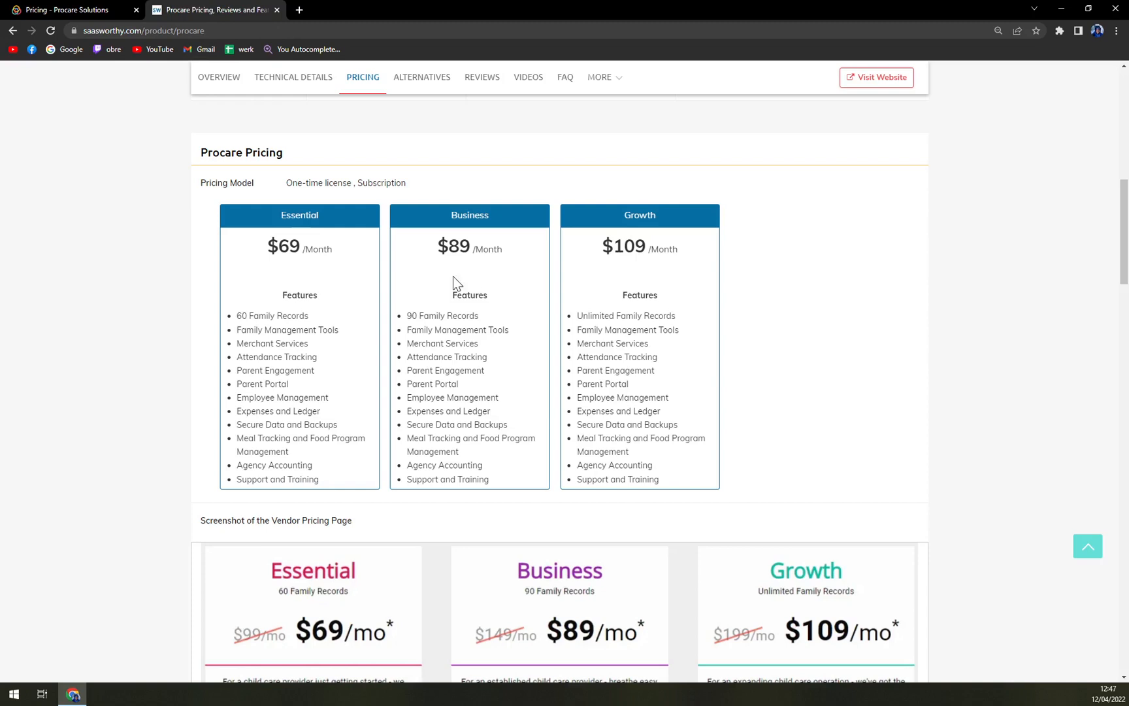
{"action": "mouse_move", "coordinate": [322, 215]}
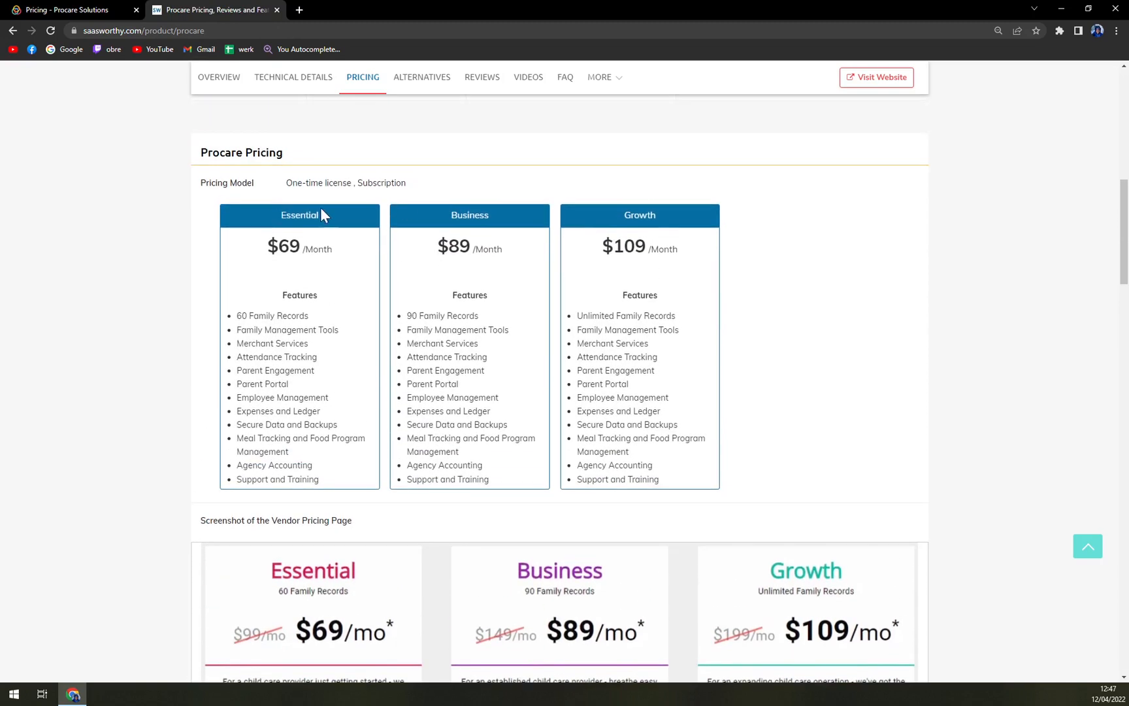
{"action": "mouse_move", "coordinate": [336, 275]}
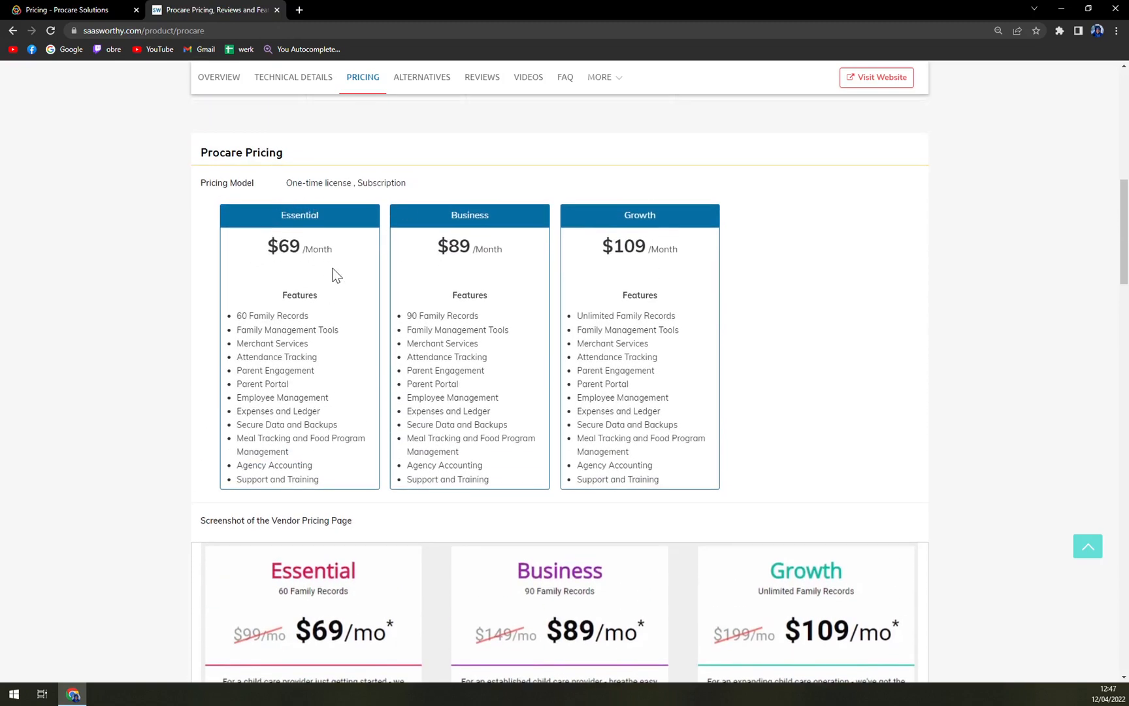
{"action": "mouse_move", "coordinate": [285, 272]}
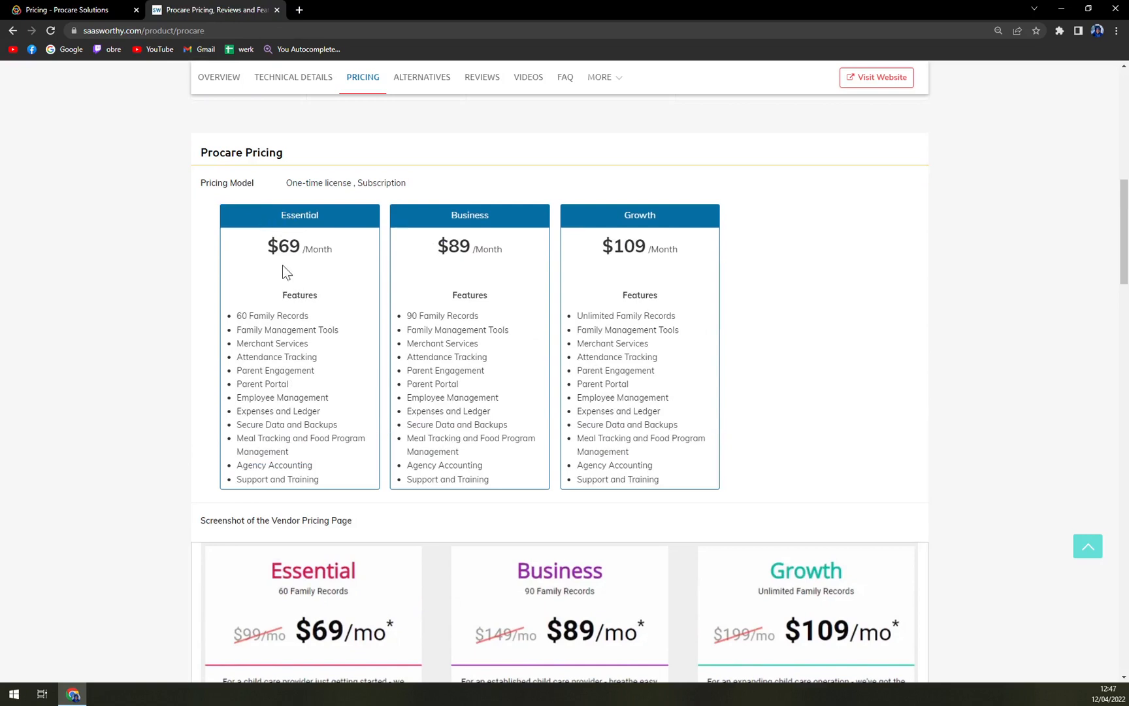
{"action": "mouse_move", "coordinate": [471, 252]}
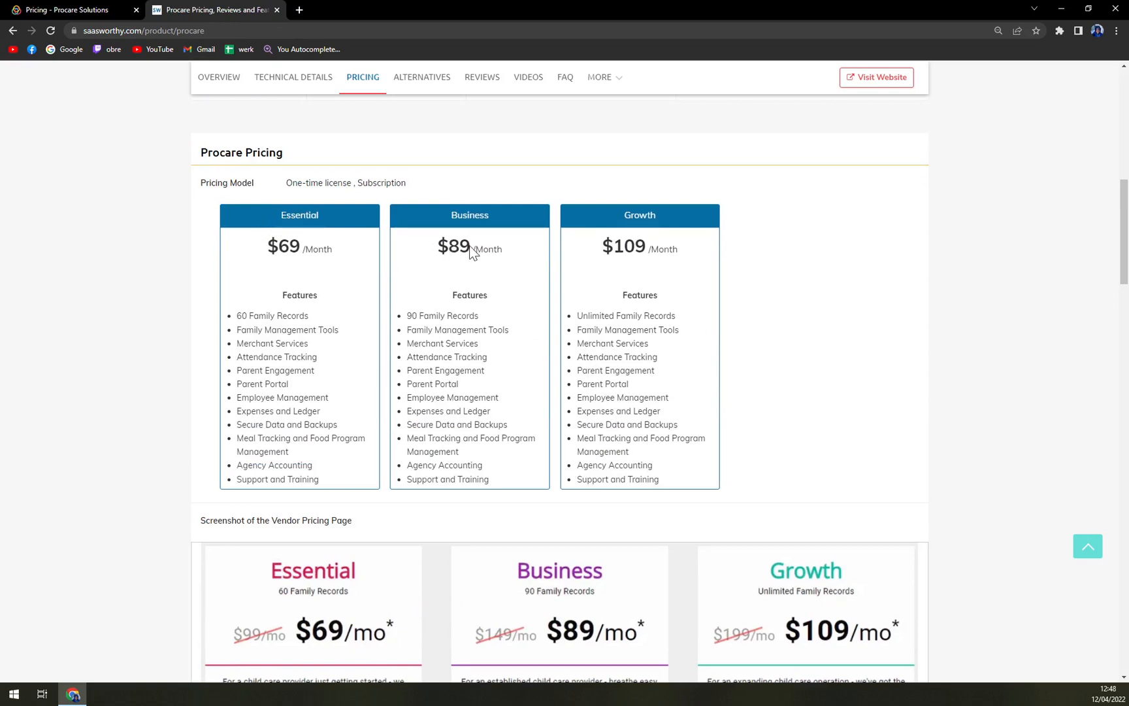
{"action": "mouse_move", "coordinate": [633, 258]}
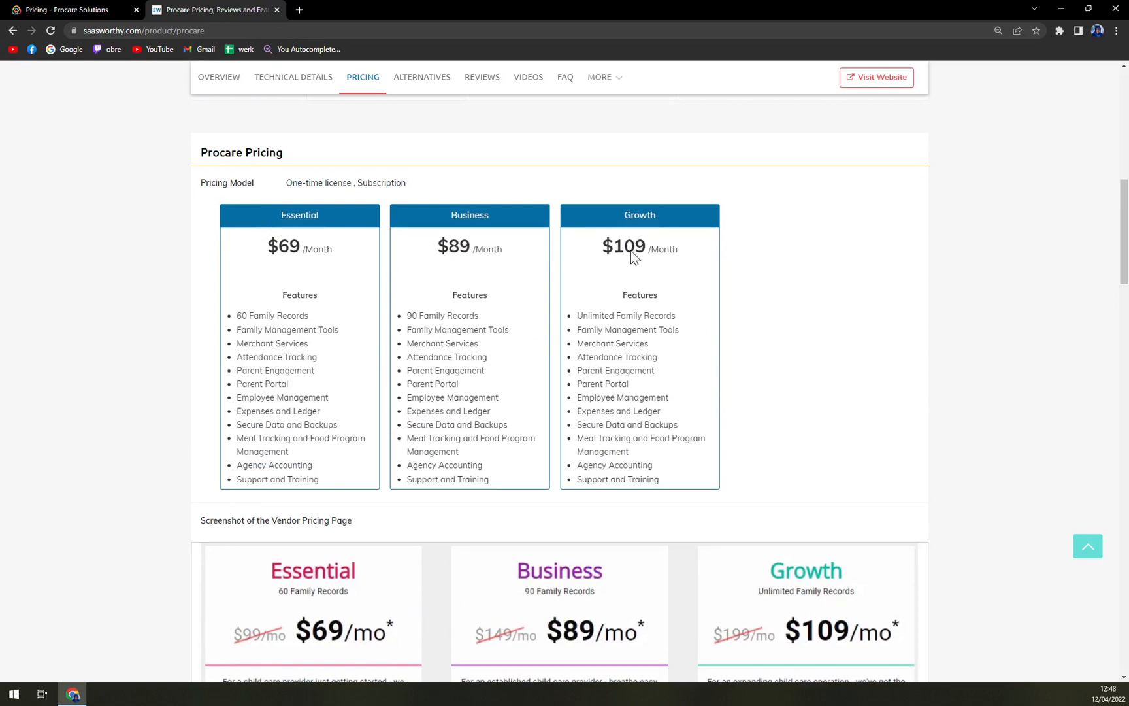
{"action": "mouse_move", "coordinate": [627, 260]}
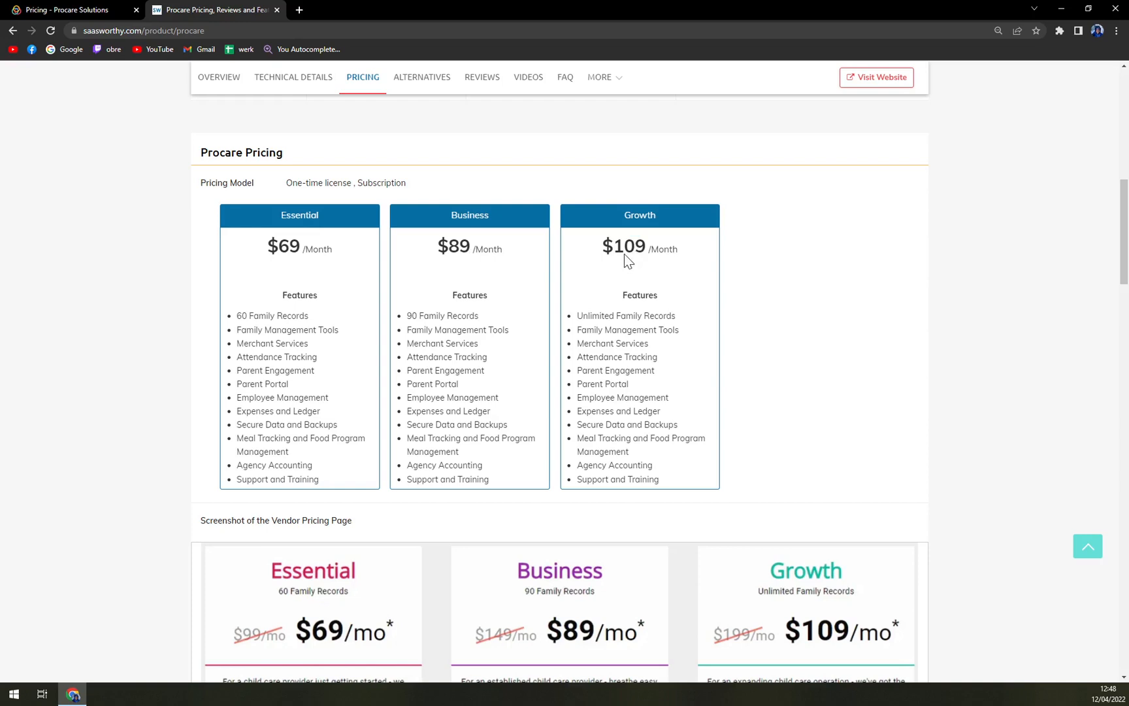
{"action": "mouse_move", "coordinate": [619, 269]}
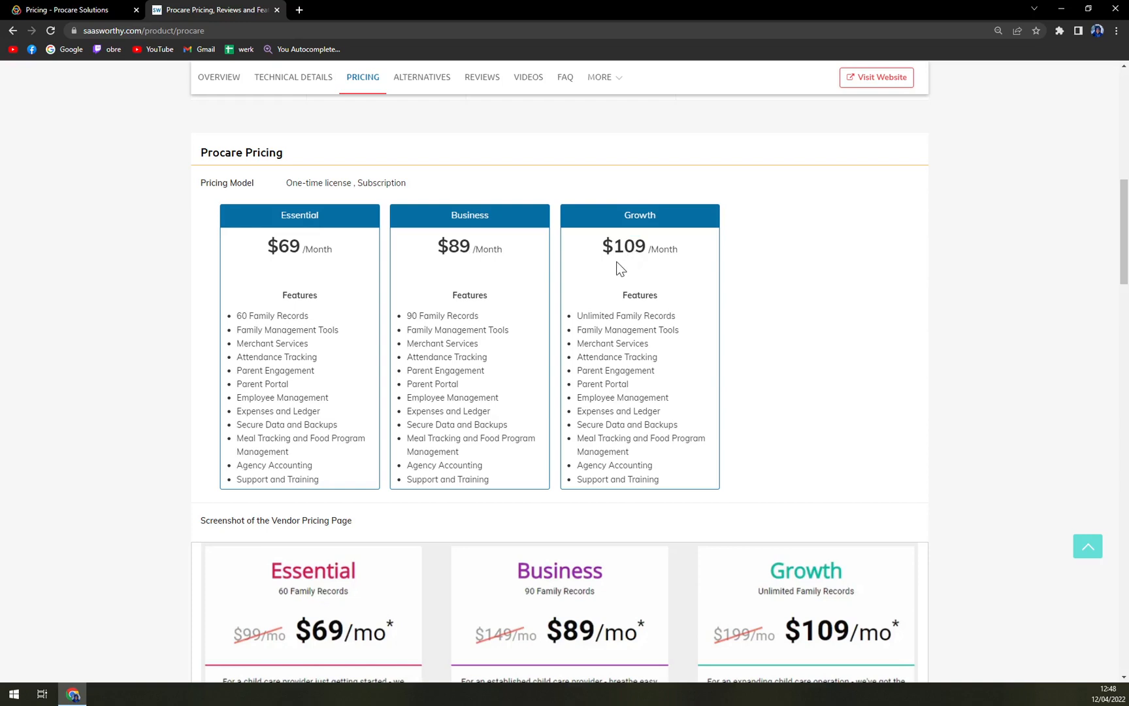
{"action": "mouse_move", "coordinate": [420, 48]}
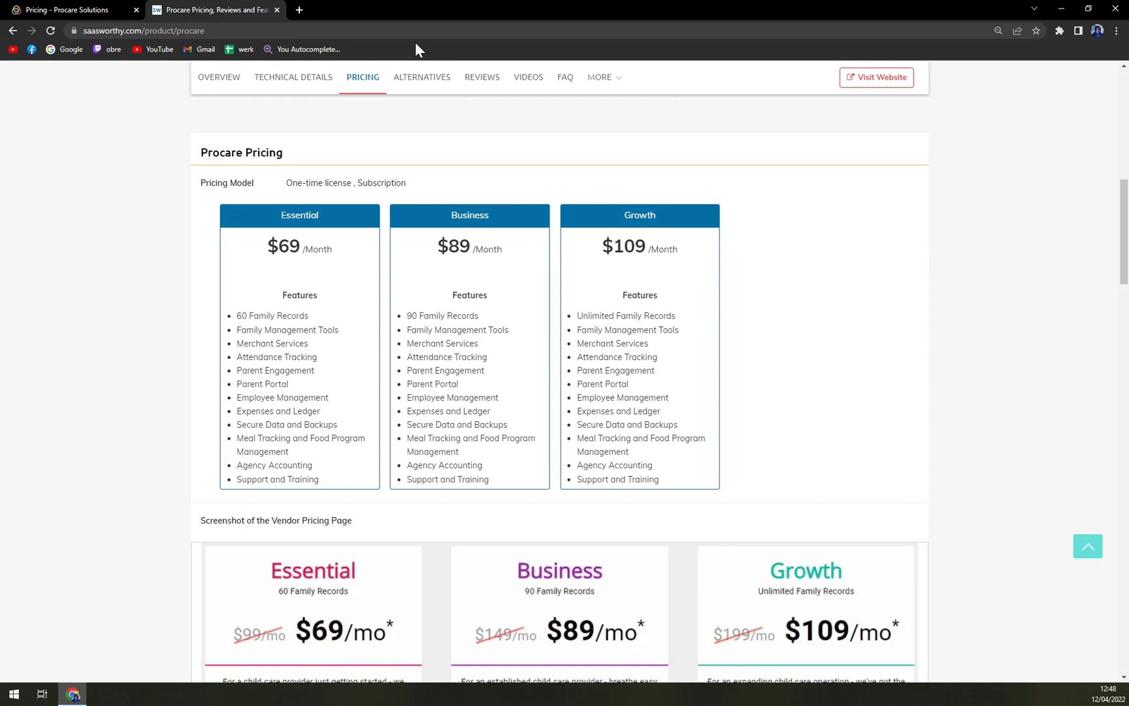
{"action": "mouse_move", "coordinate": [354, 18]}
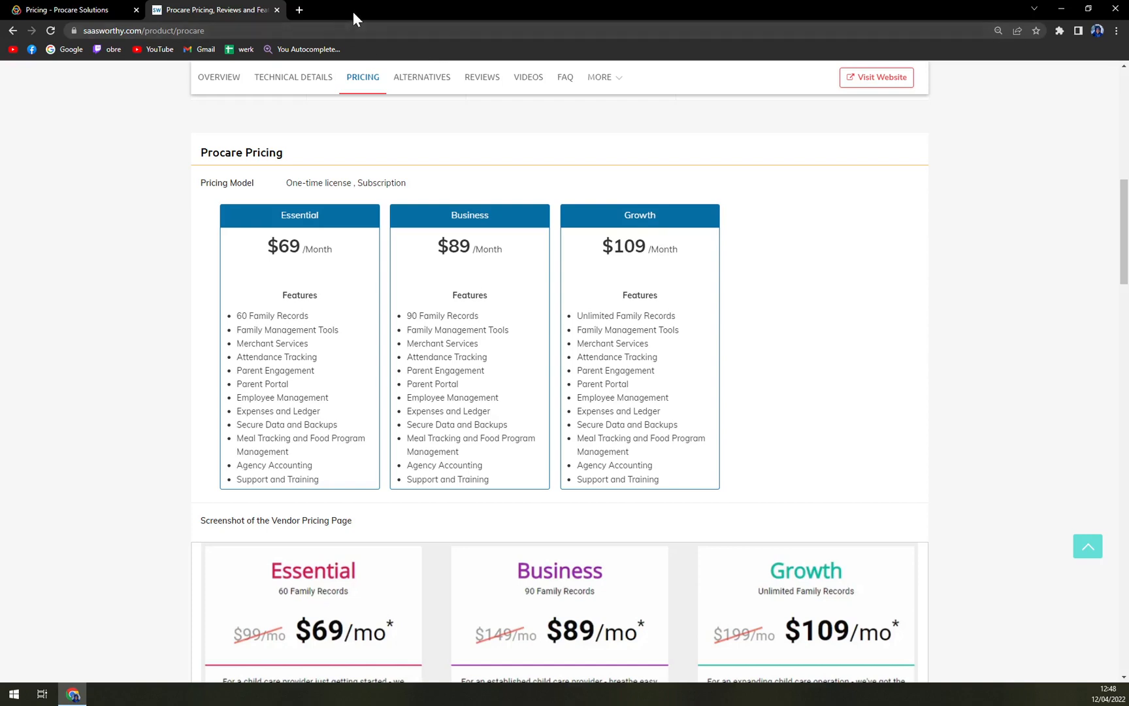
{"action": "mouse_move", "coordinate": [334, 324]}
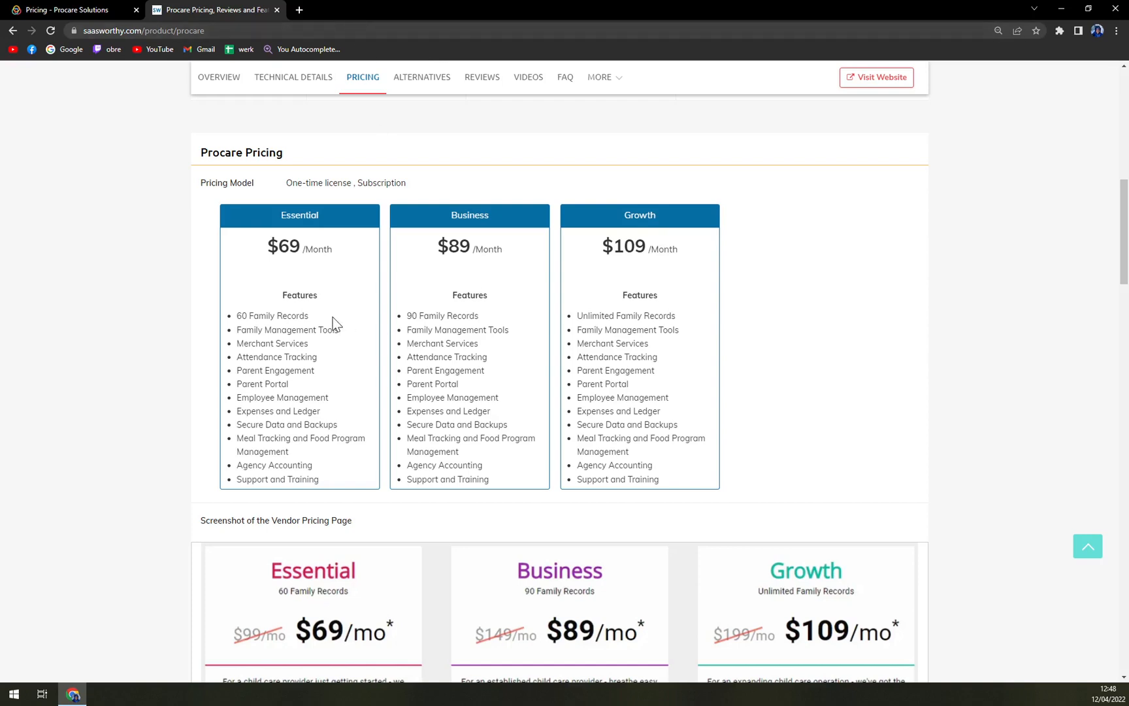
{"action": "mouse_move", "coordinate": [379, 383]}
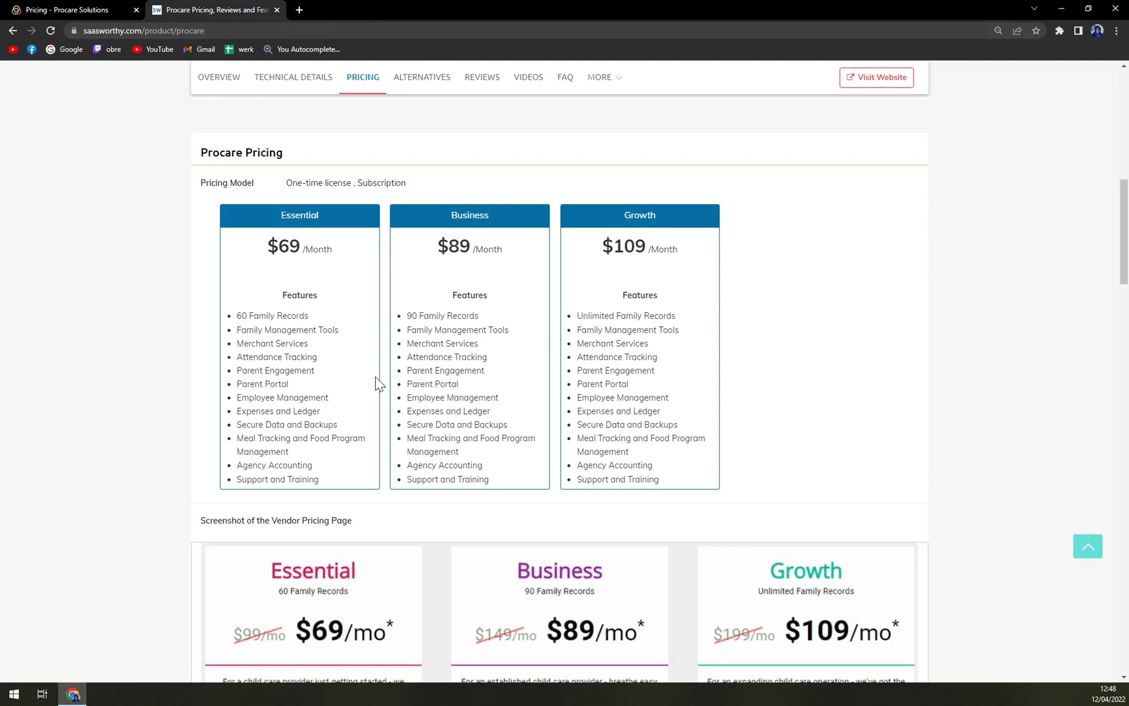
{"action": "mouse_move", "coordinate": [380, 383]}
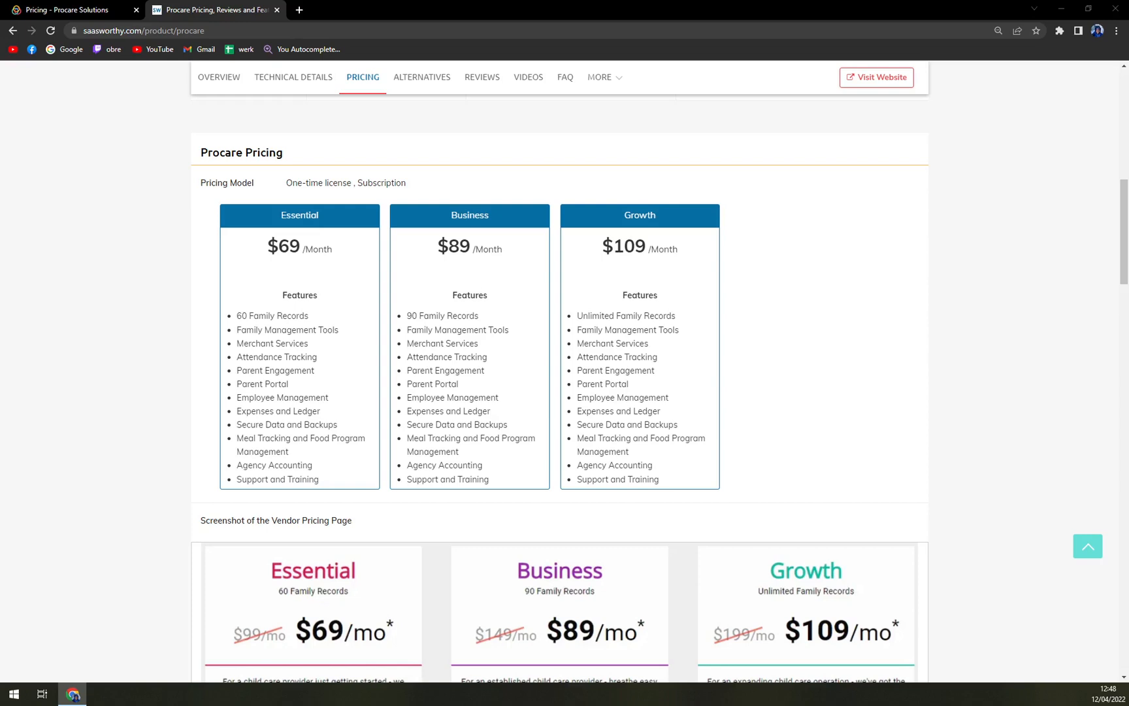
{"action": "mouse_move", "coordinate": [76, 202]}
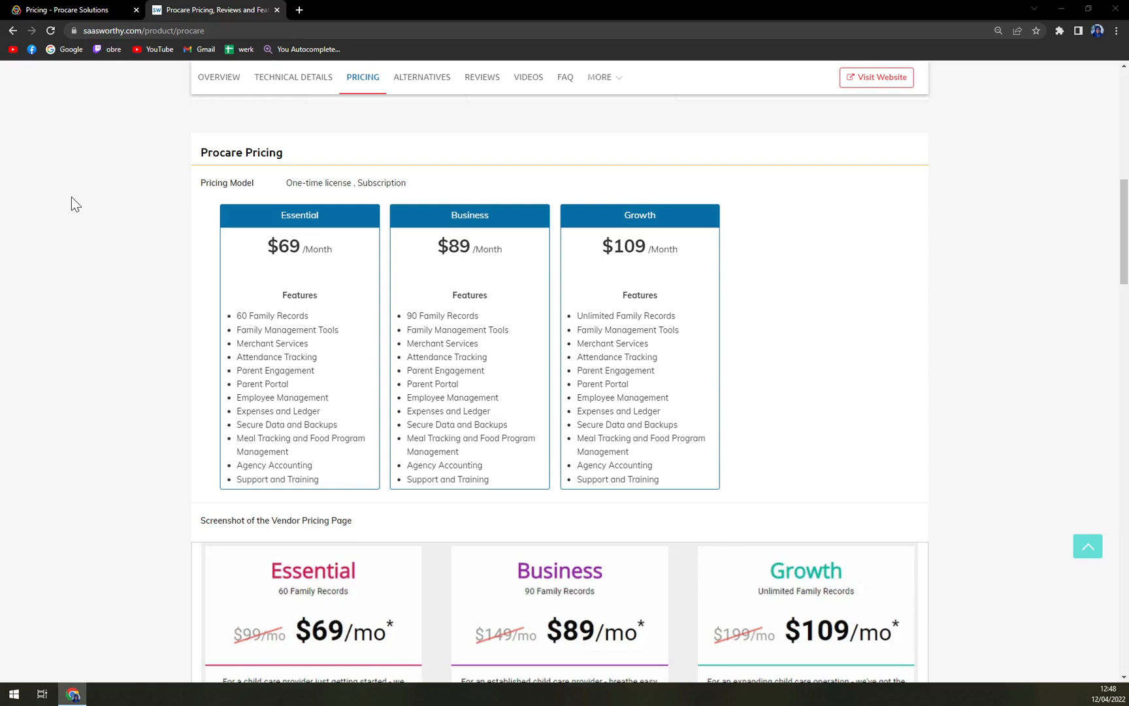
{"action": "mouse_move", "coordinate": [311, 232]}
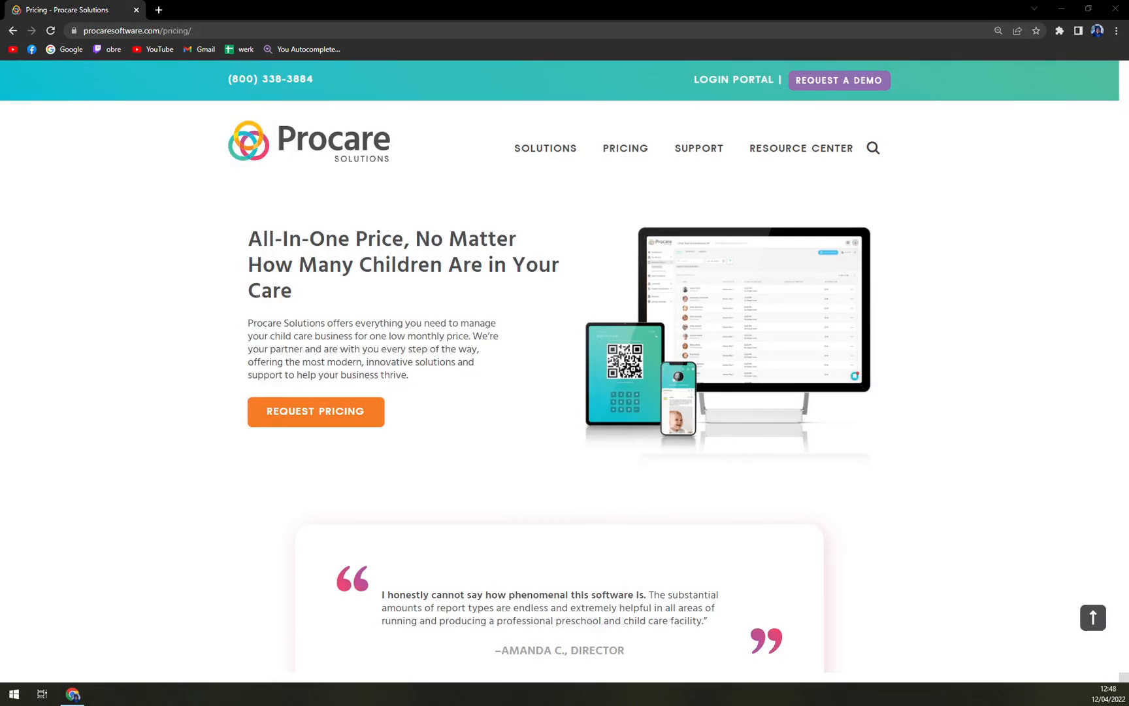
{"action": "mouse_move", "coordinate": [315, 412]}
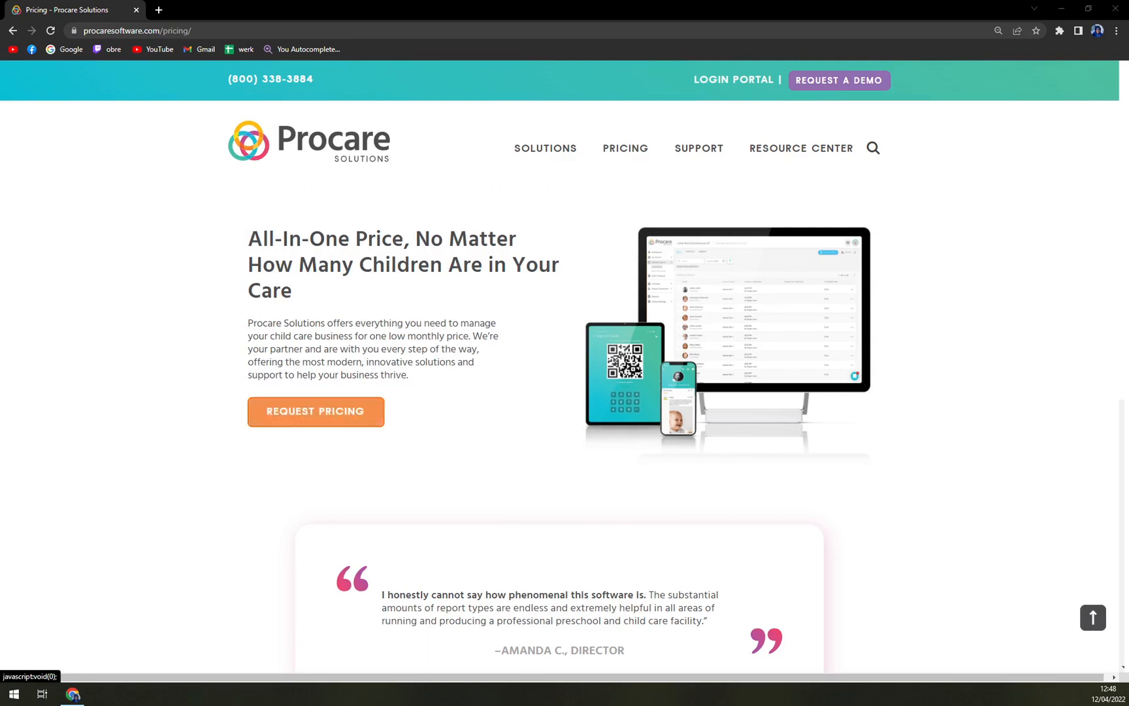
{"action": "mouse_move", "coordinate": [733, 80]}
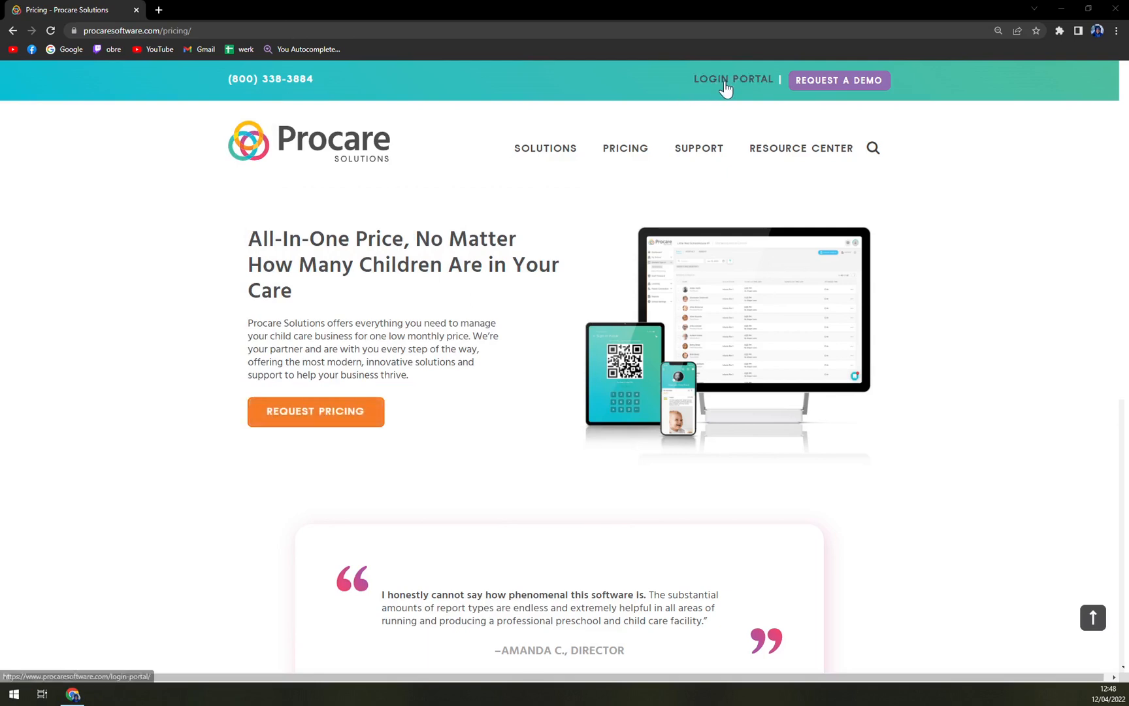
{"action": "mouse_move", "coordinate": [860, 98]}
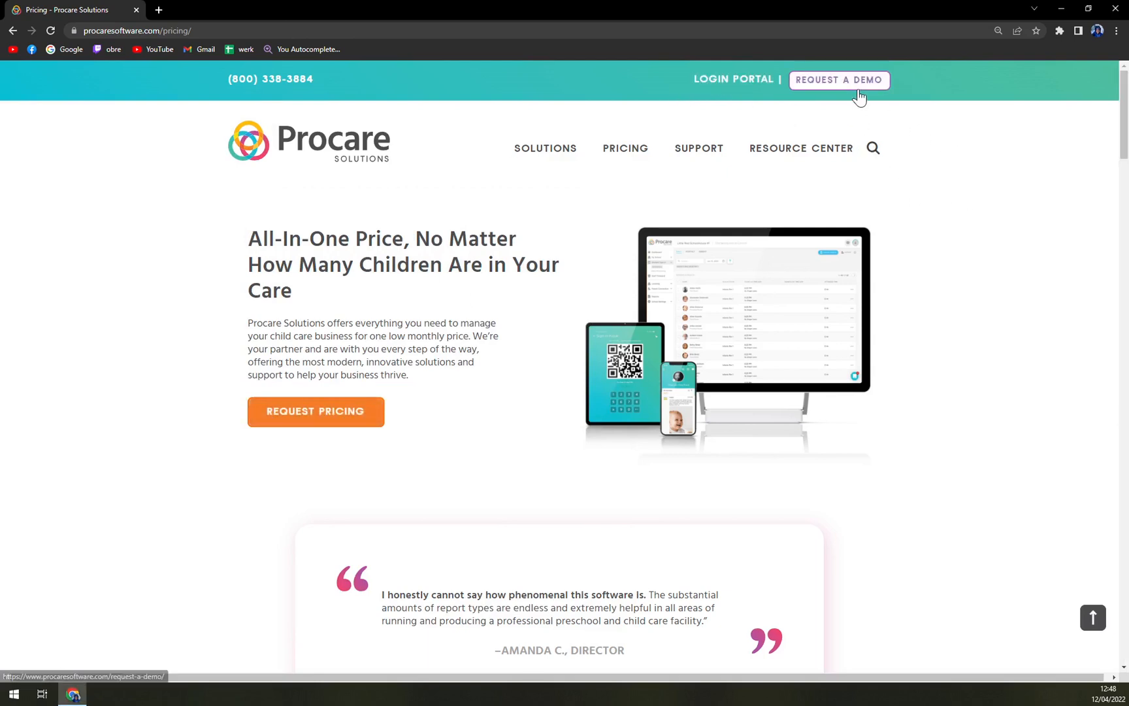
{"action": "mouse_move", "coordinate": [844, 94]}
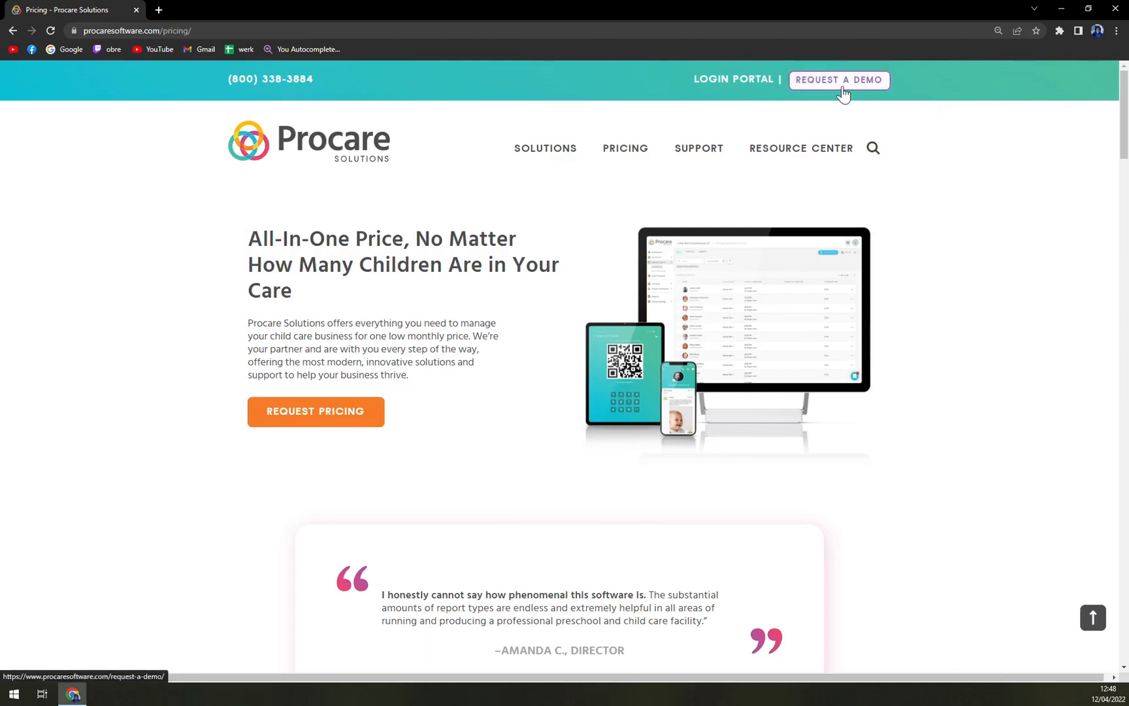
Go to the Procare Request a Demo page from the top bar
{"action": "left_click", "coordinate": [838, 79]}
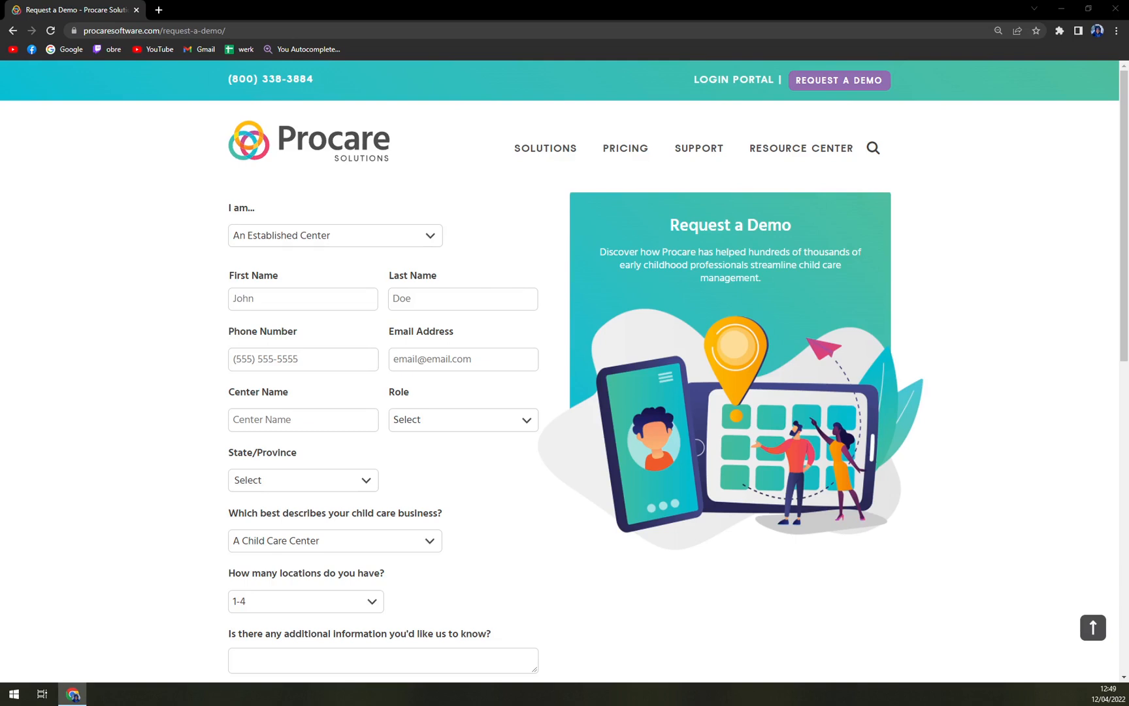
{"action": "mouse_move", "coordinate": [166, 228]}
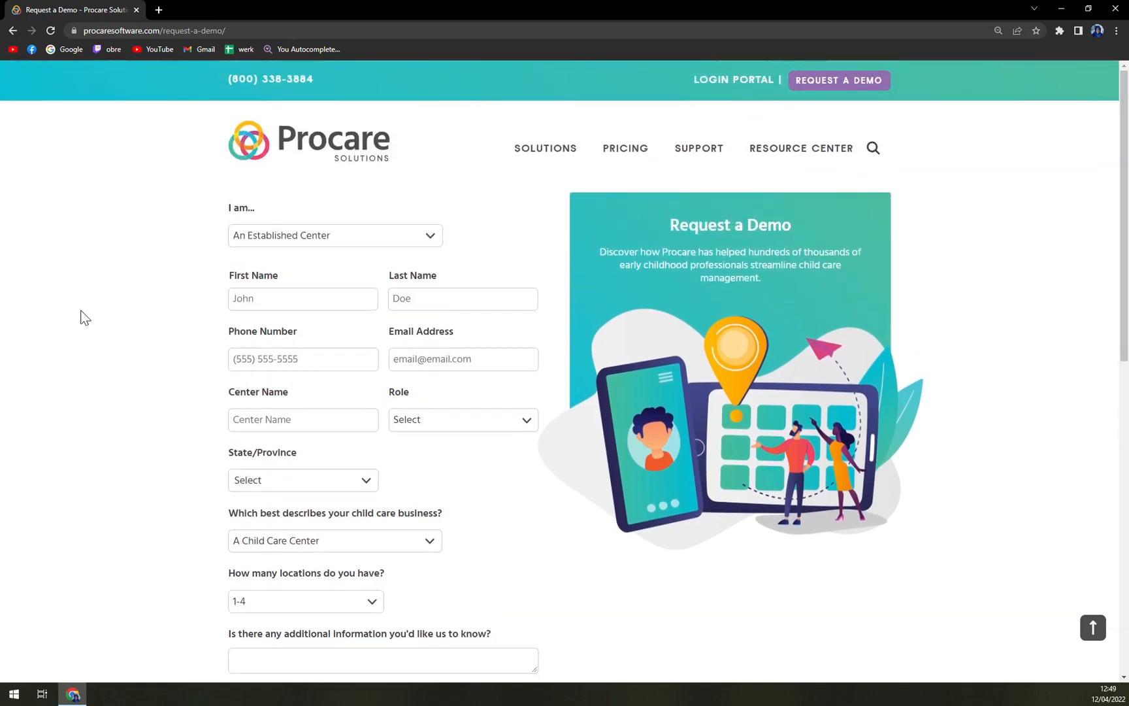
Scroll down the Request a Demo form to review its name, contact and center fields
{"action": "scroll", "scroll_direction": "down", "scroll_amount": 3}
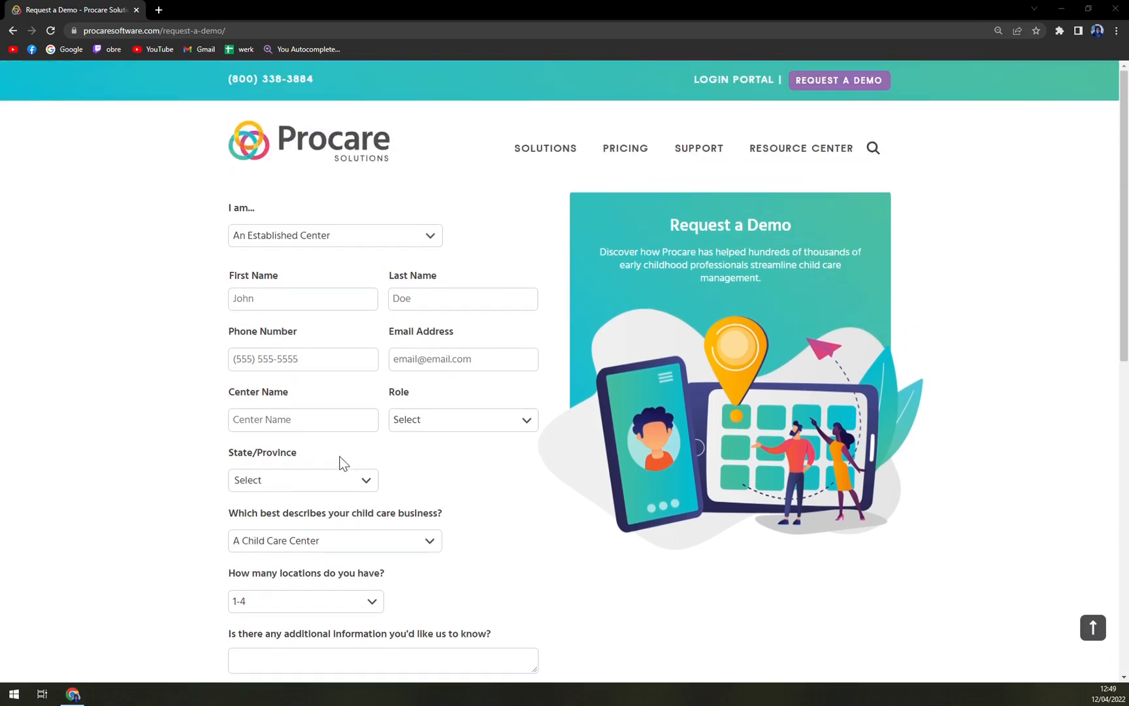
{"action": "mouse_move", "coordinate": [365, 439]}
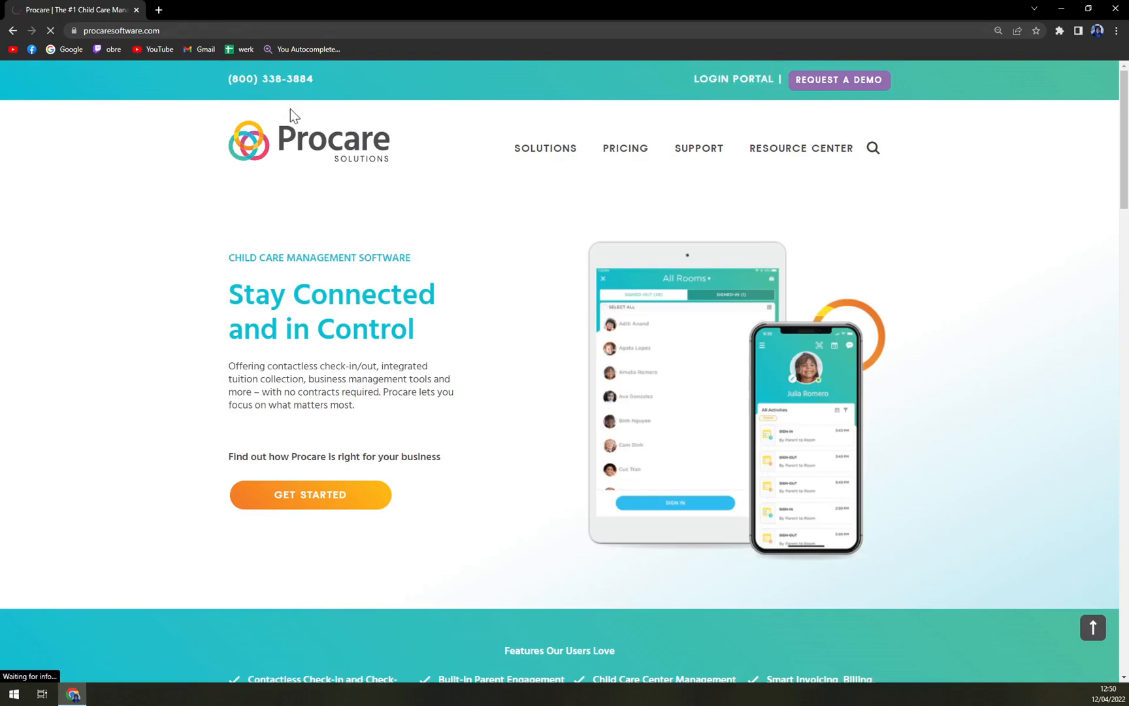
Go to the Login Portal page via the top bar's LOGIN PORTAL link
{"action": "left_click", "coordinate": [733, 80]}
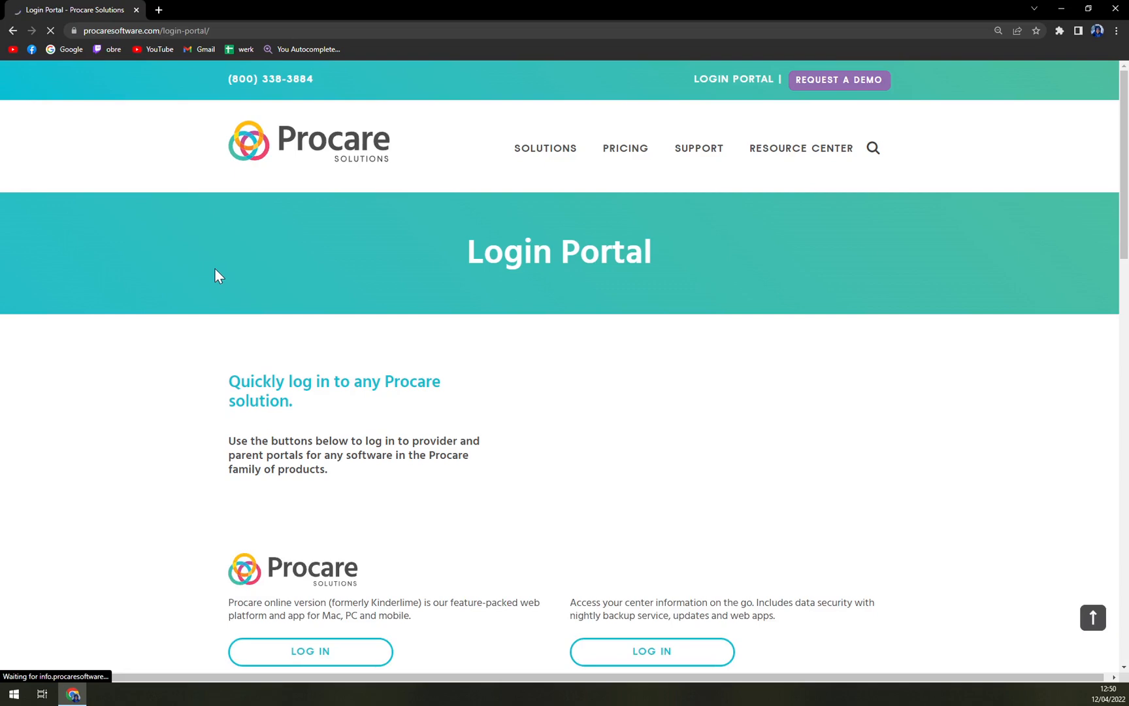
Review the Login Portal products (Kid Reports, MyProcare, Tuition Express), return to top, head to Request a Demo
{"action": "scroll", "scroll_direction": "down", "scroll_amount": 3}
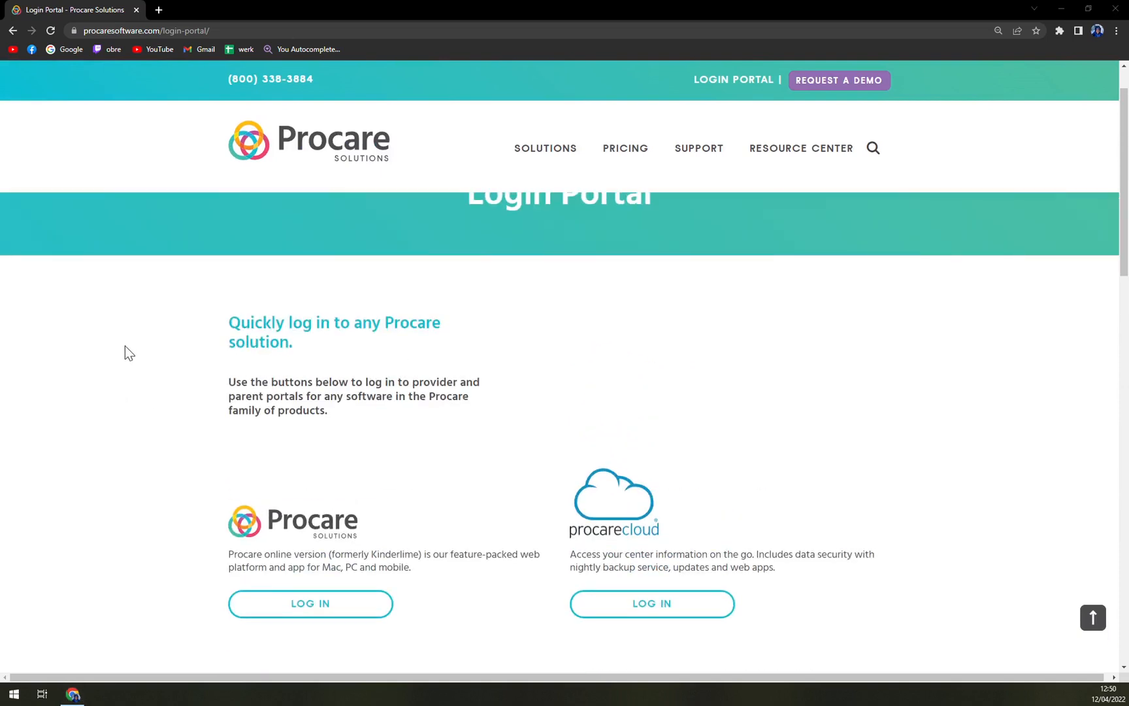
{"action": "scroll", "scroll_direction": "down", "scroll_amount": 3}
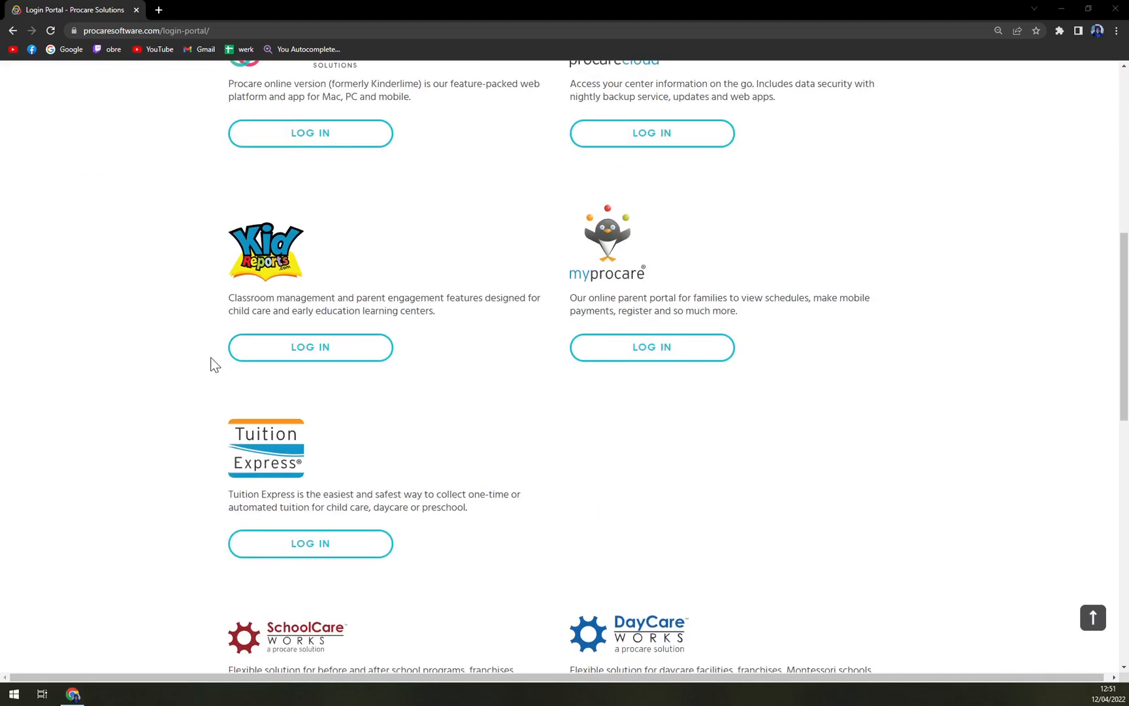
{"action": "scroll", "scroll_direction": "up", "scroll_amount": 3}
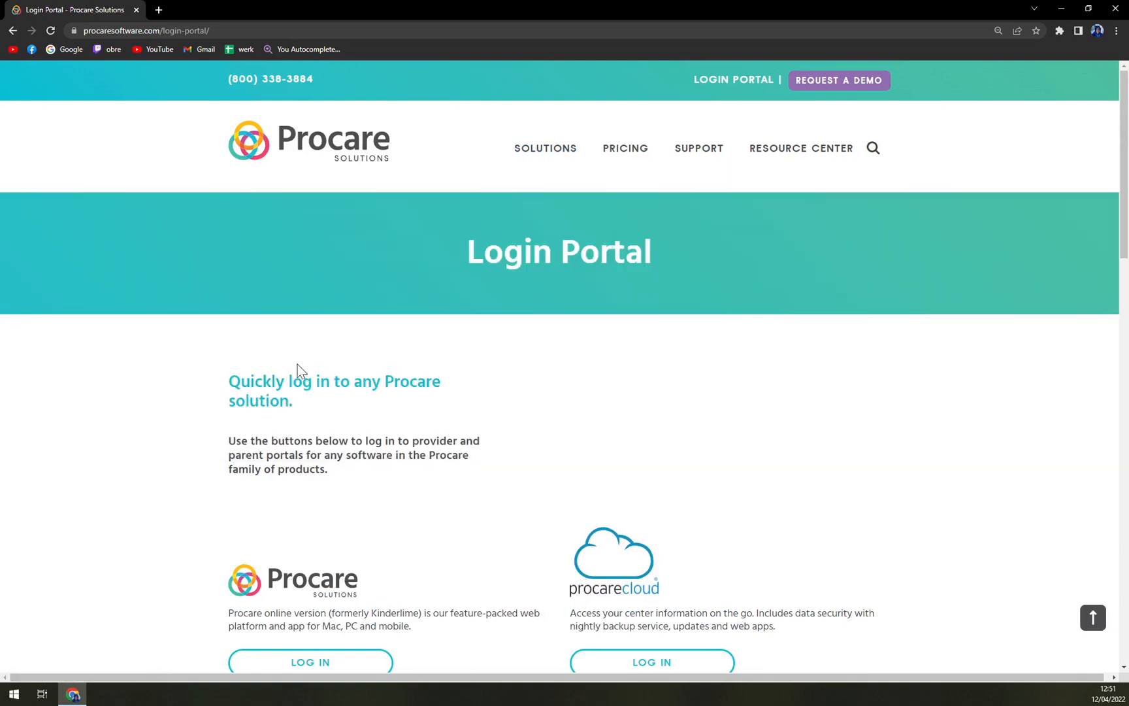
{"action": "left_click", "coordinate": [838, 80]}
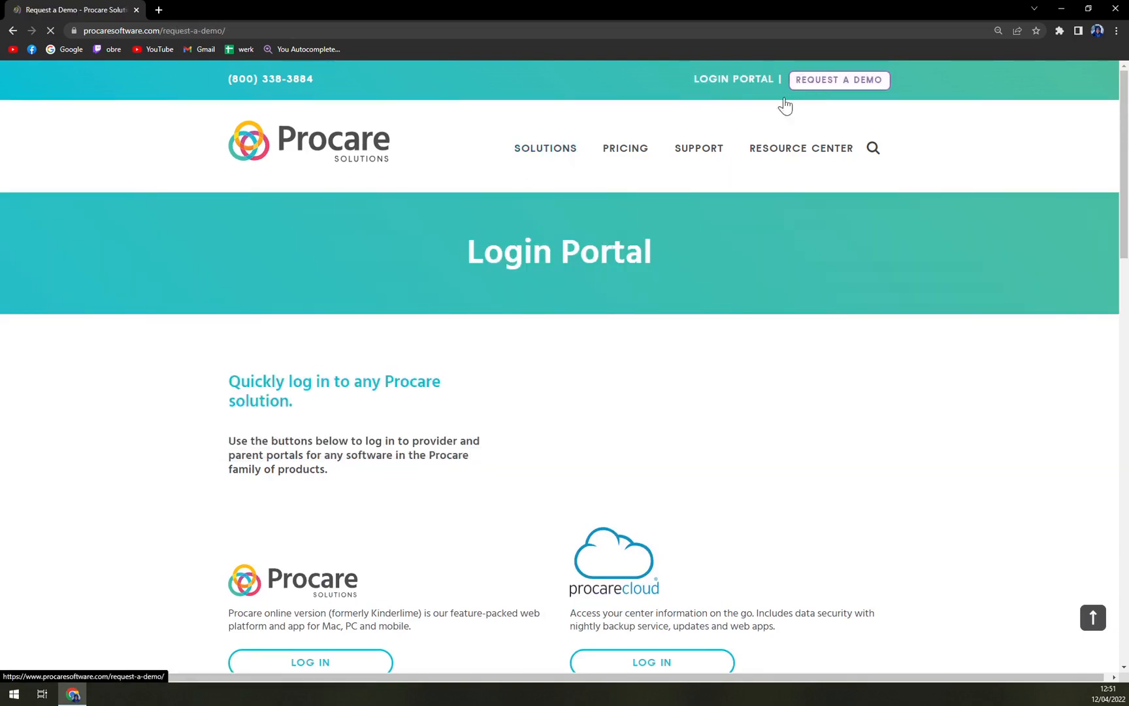
Return to the Login Portal and open the Procare online version (formerly Kinderlime) log-in page
{"action": "left_click", "coordinate": [838, 80]}
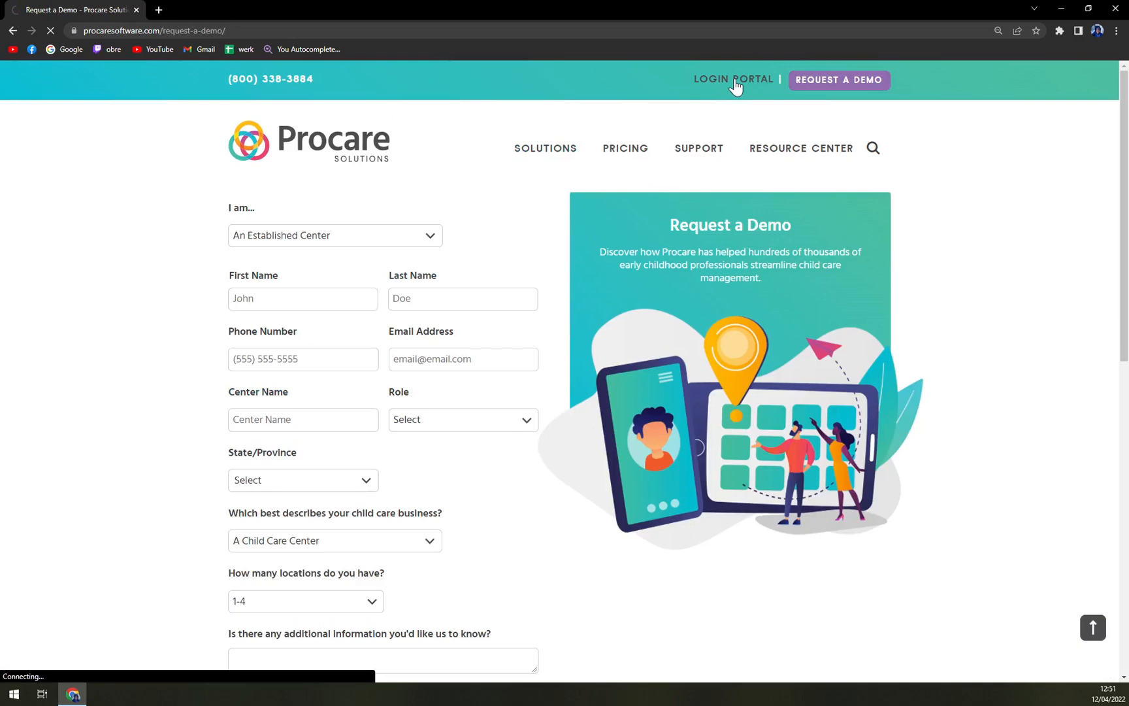
{"action": "left_click", "coordinate": [733, 80]}
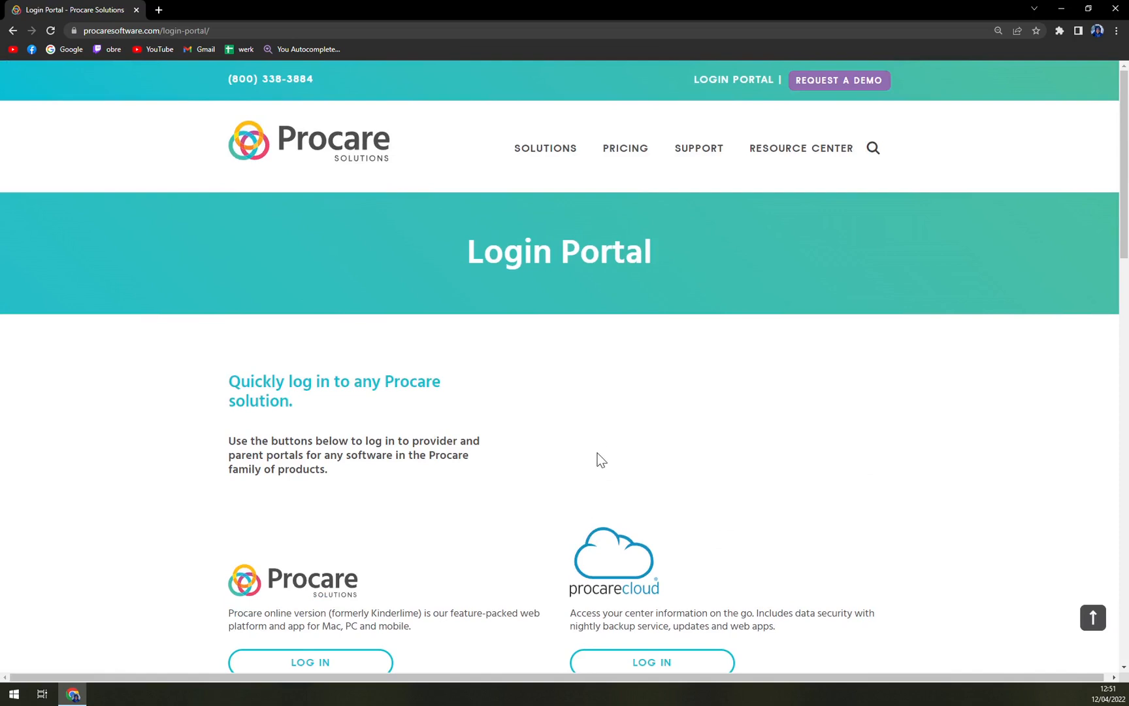
{"action": "mouse_move", "coordinate": [602, 447]}
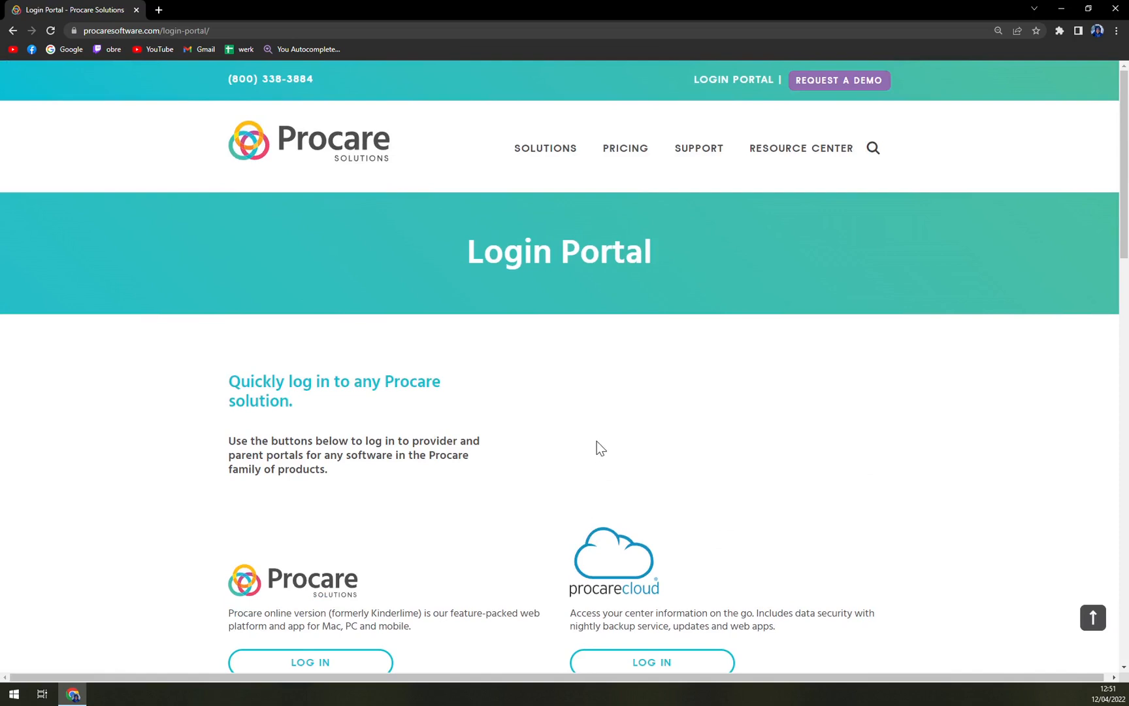
{"action": "mouse_move", "coordinate": [634, 418]}
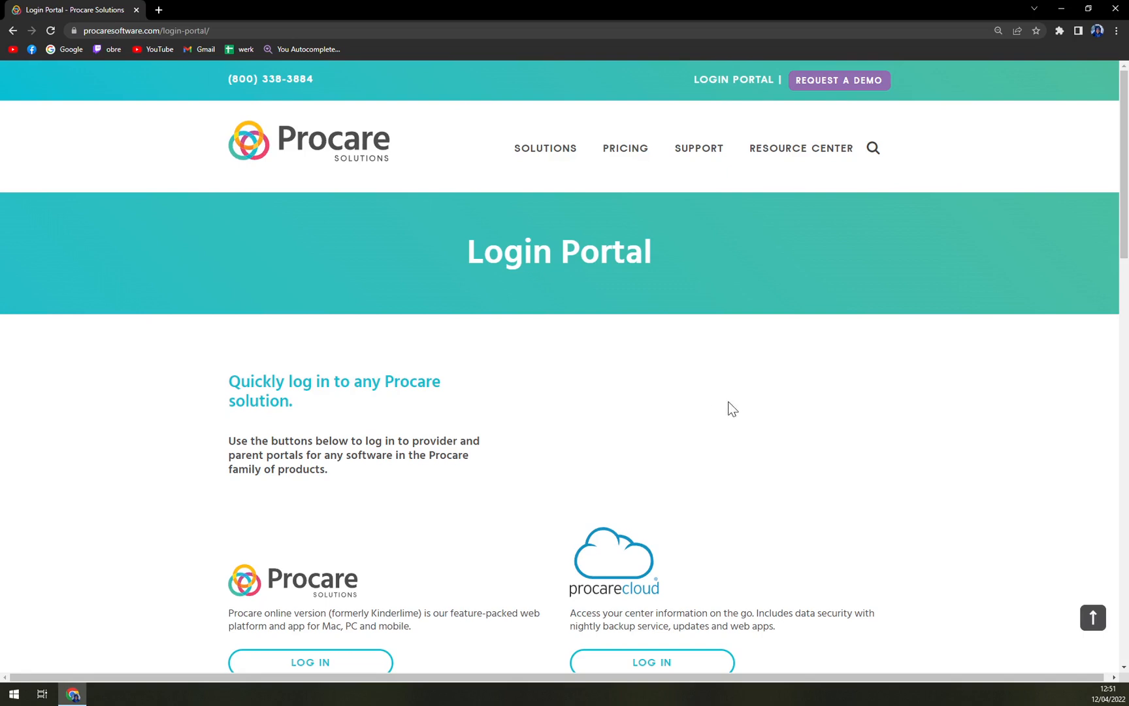
{"action": "mouse_move", "coordinate": [725, 400]}
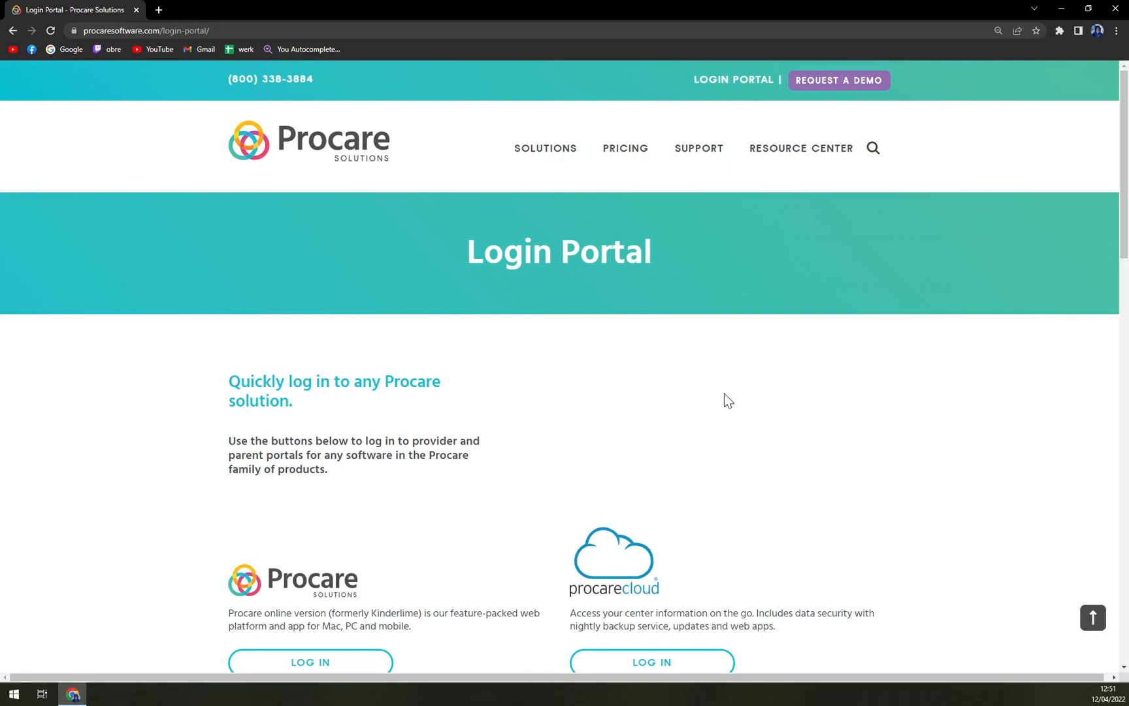
{"action": "scroll", "scroll_direction": "down", "scroll_amount": 3}
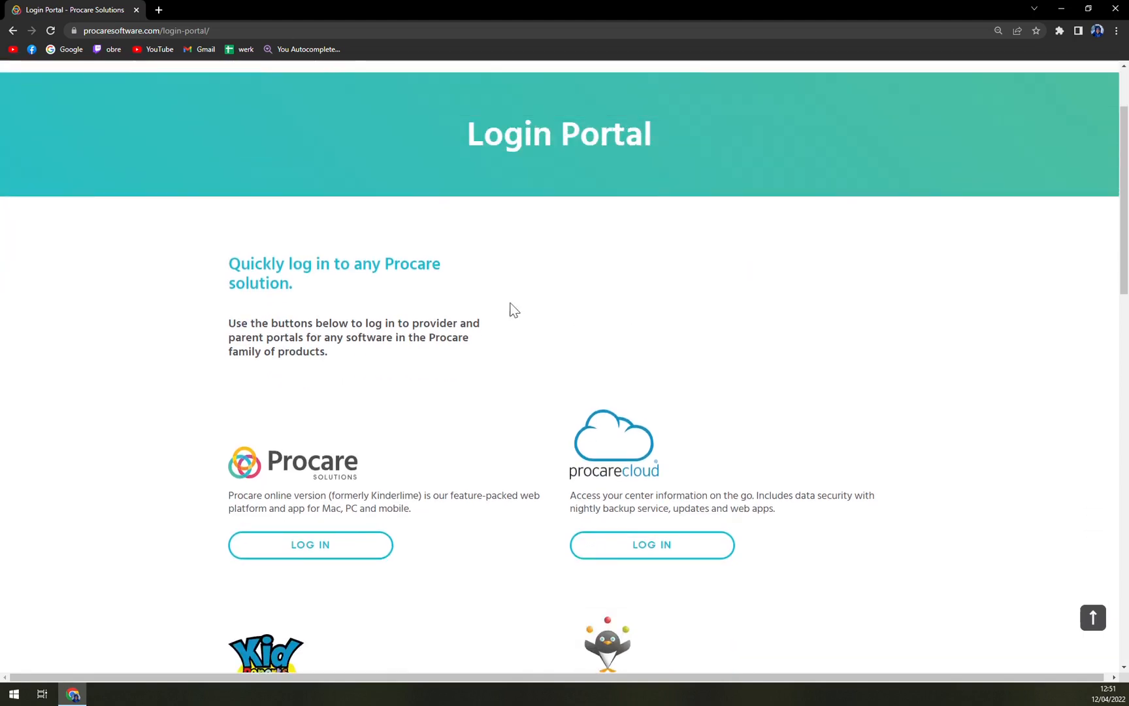
{"action": "left_click", "coordinate": [310, 545]}
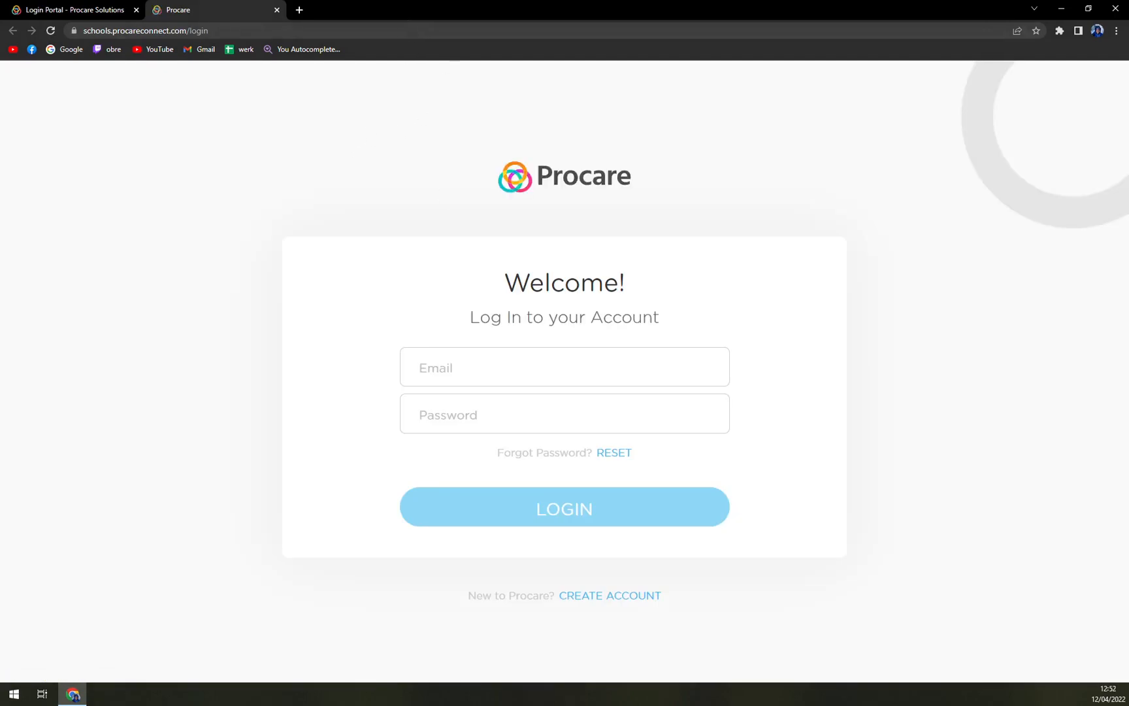
{"action": "mouse_move", "coordinate": [576, 602]}
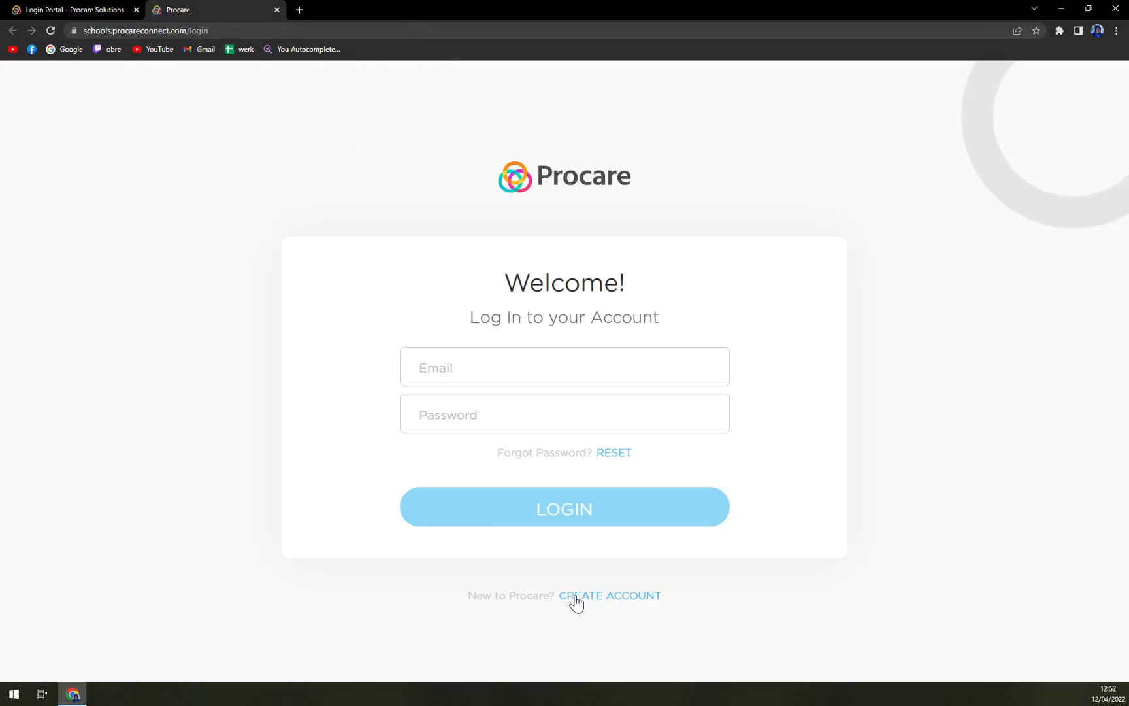
Start a new account as Staff/Teacher and choose Create New Program or School
{"action": "left_click", "coordinate": [609, 595]}
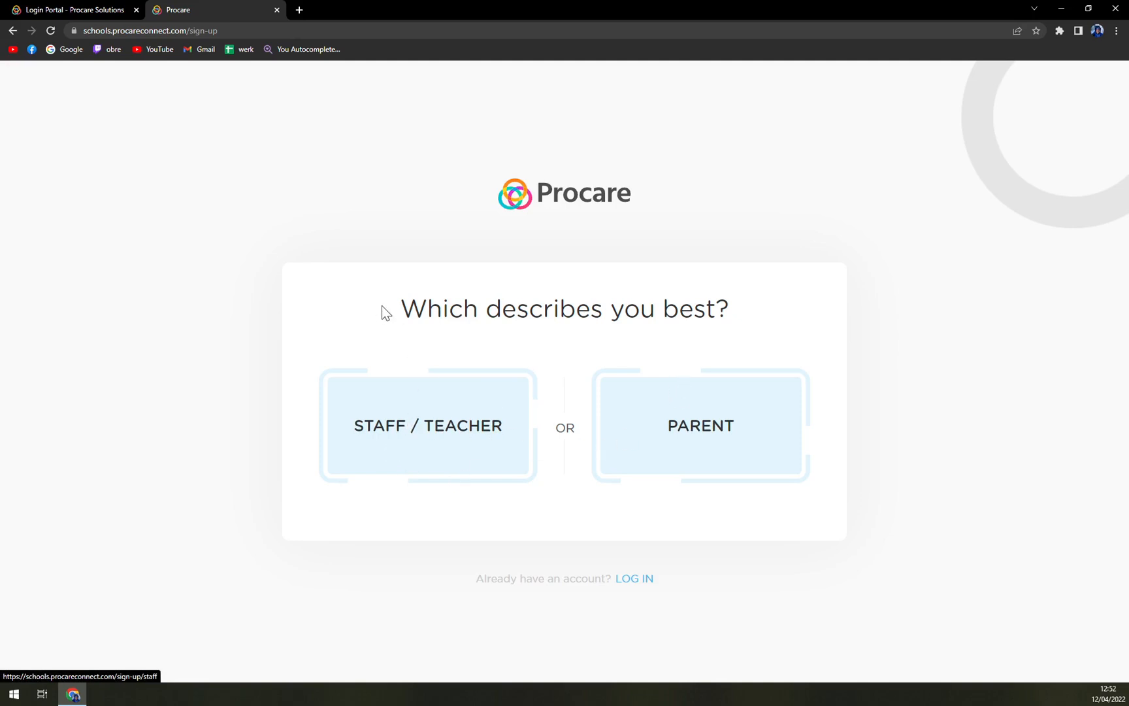
{"action": "mouse_move", "coordinate": [367, 419]}
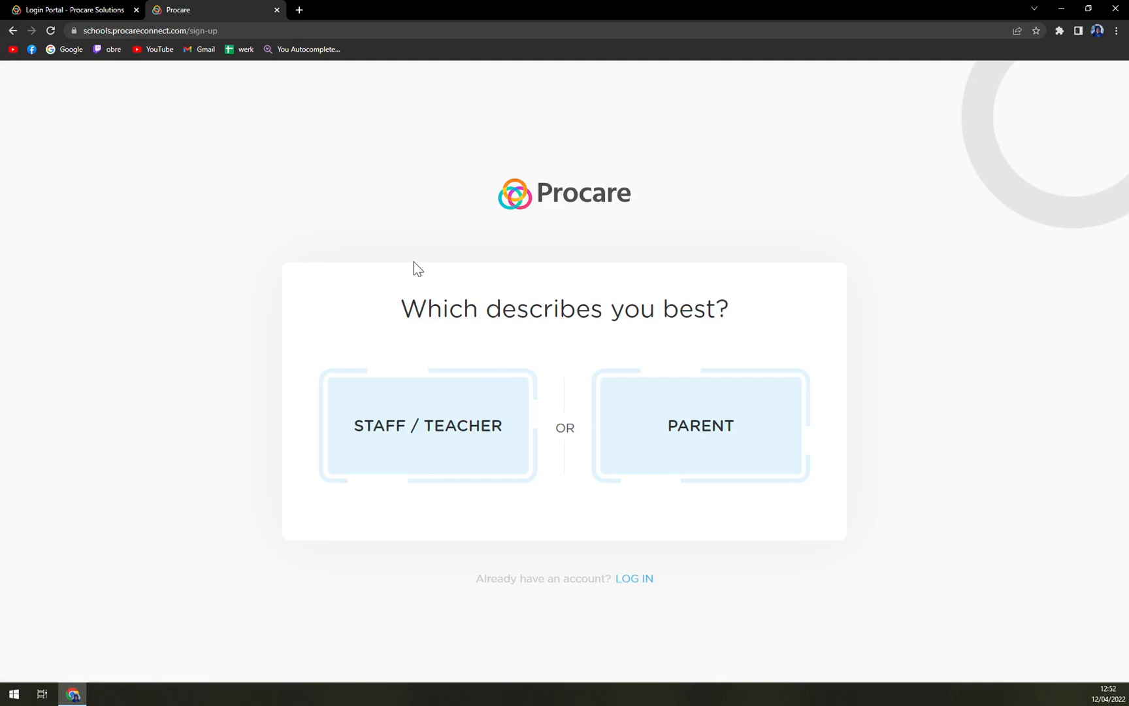
{"action": "mouse_move", "coordinate": [480, 293]}
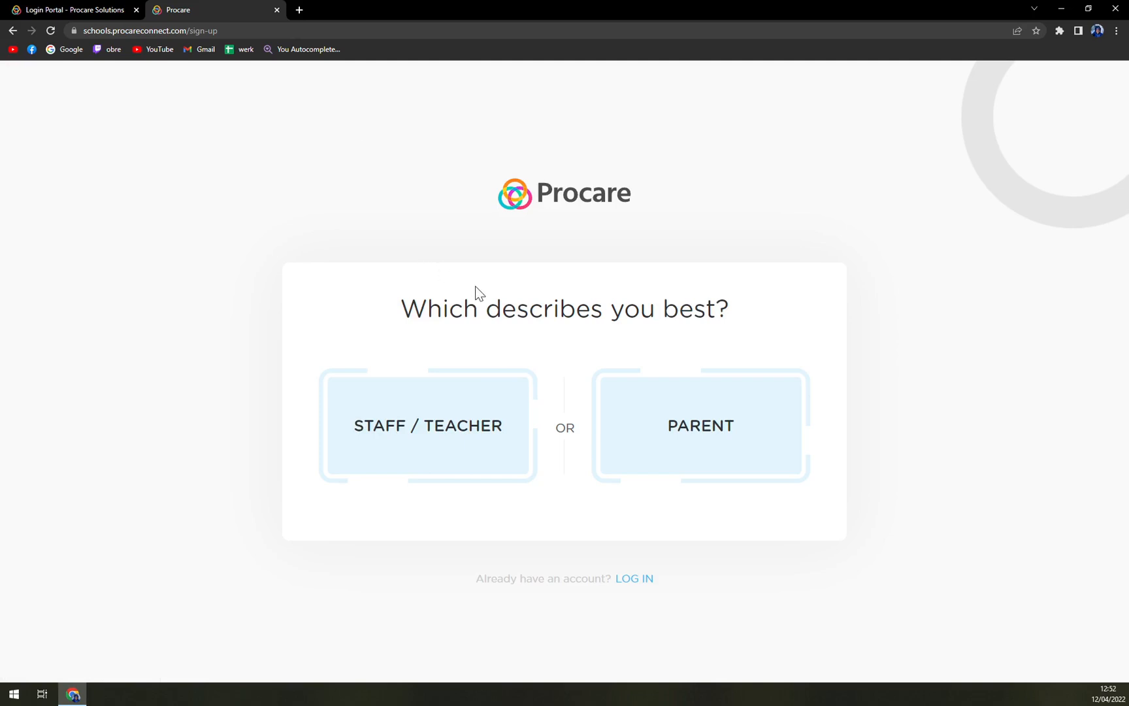
{"action": "mouse_move", "coordinate": [611, 340]}
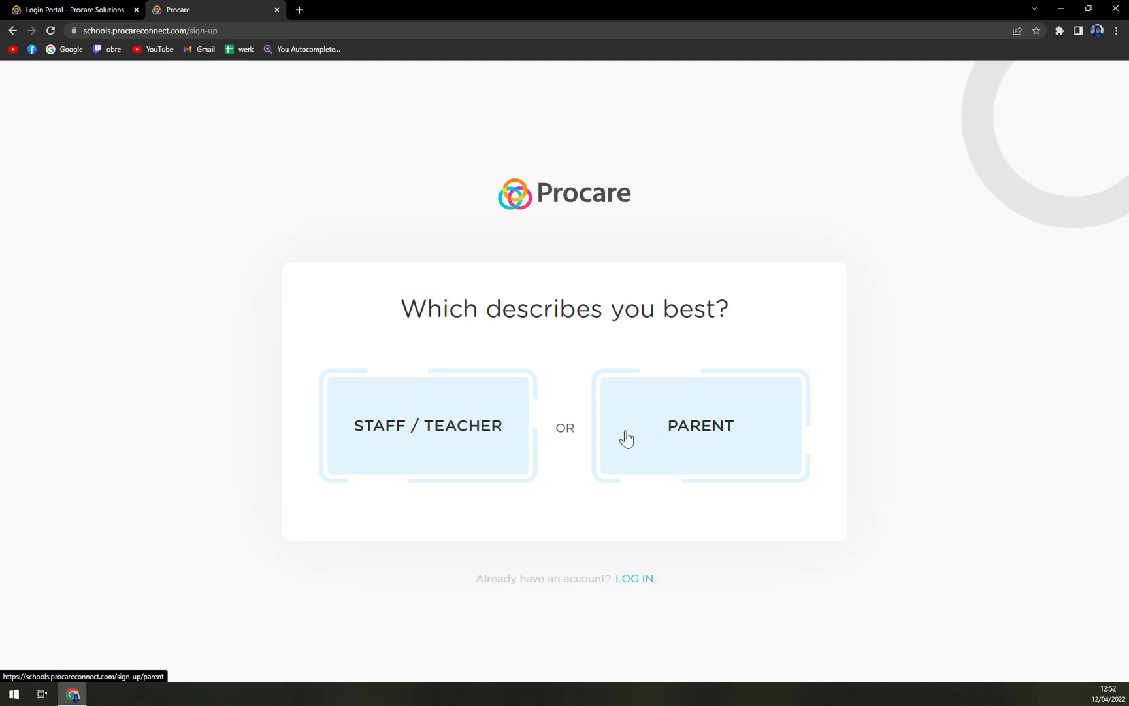
{"action": "left_click", "coordinate": [428, 425]}
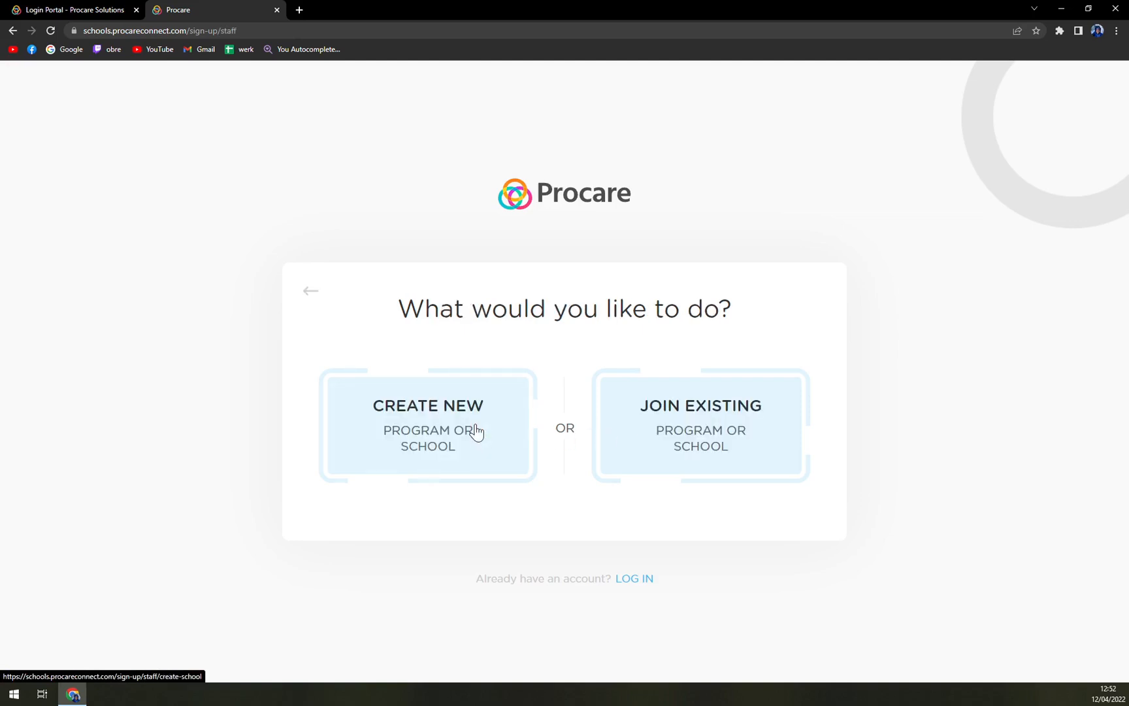
{"action": "mouse_move", "coordinate": [502, 339]}
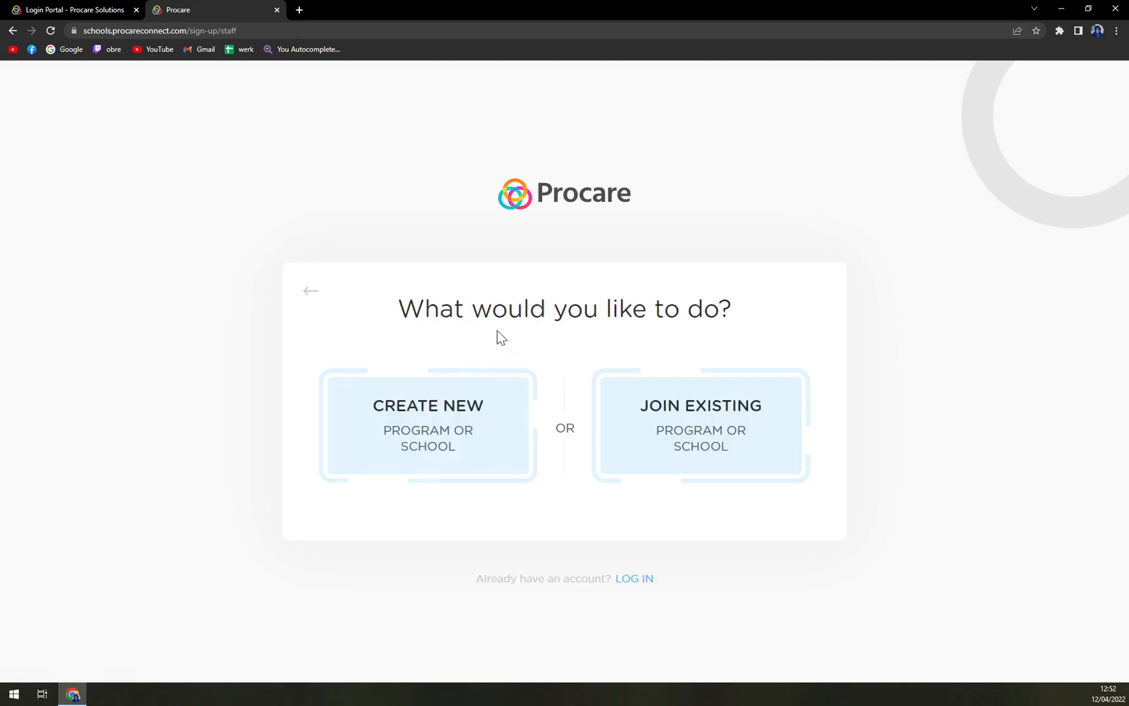
{"action": "mouse_move", "coordinate": [478, 343]}
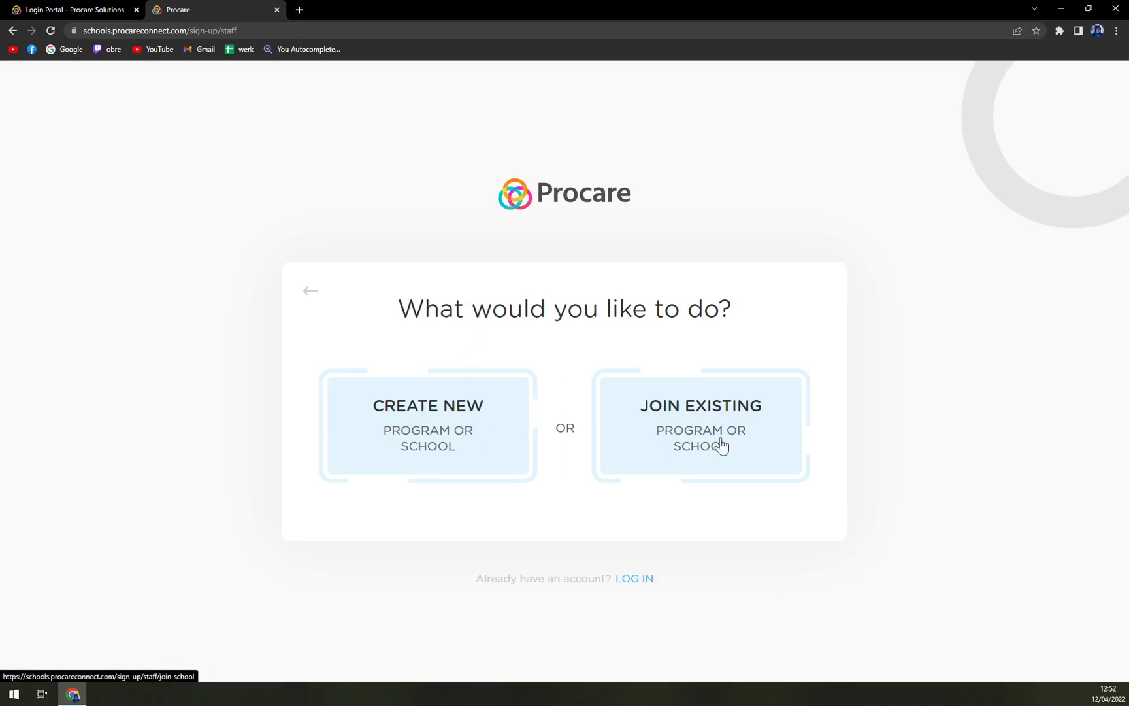
{"action": "left_click", "coordinate": [427, 425]}
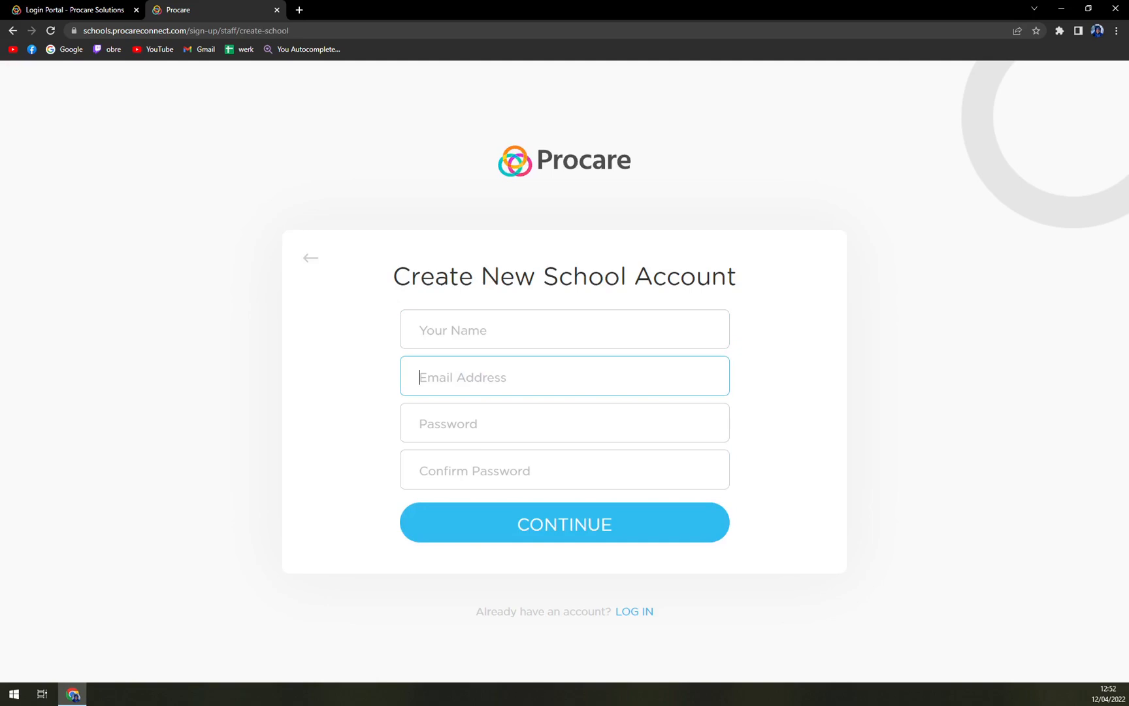
Leave the Create New School Account form blank, clicking away from its fields
{"action": "left_click", "coordinate": [563, 422]}
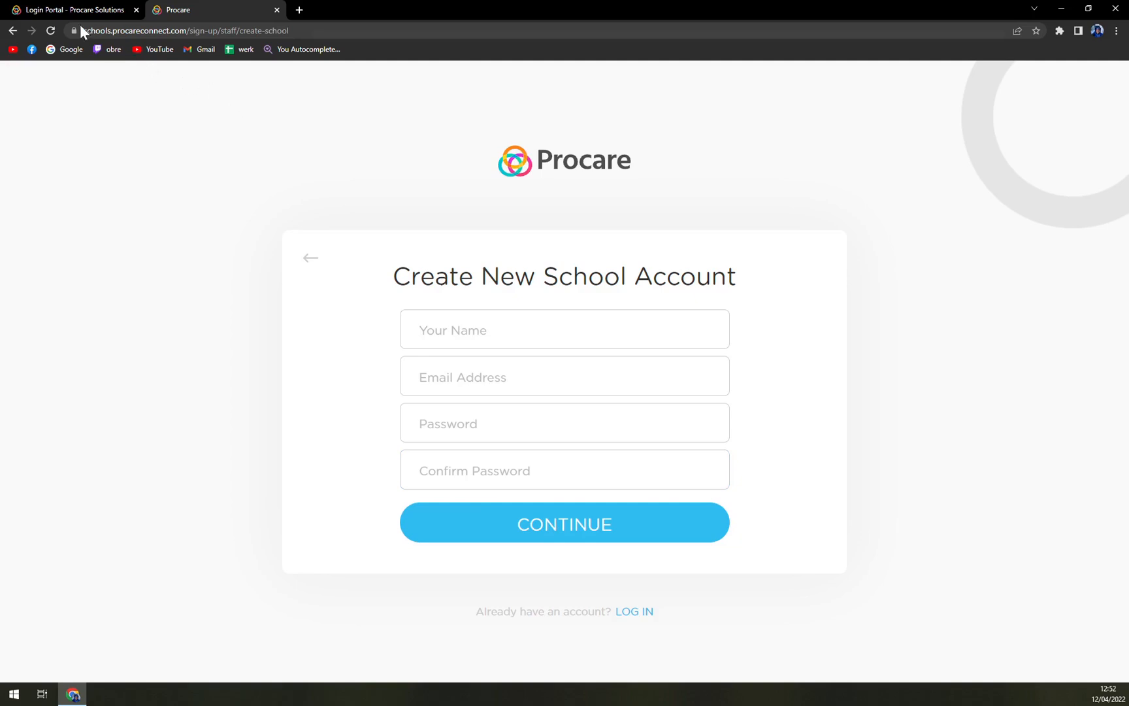
{"action": "mouse_move", "coordinate": [33, 140]}
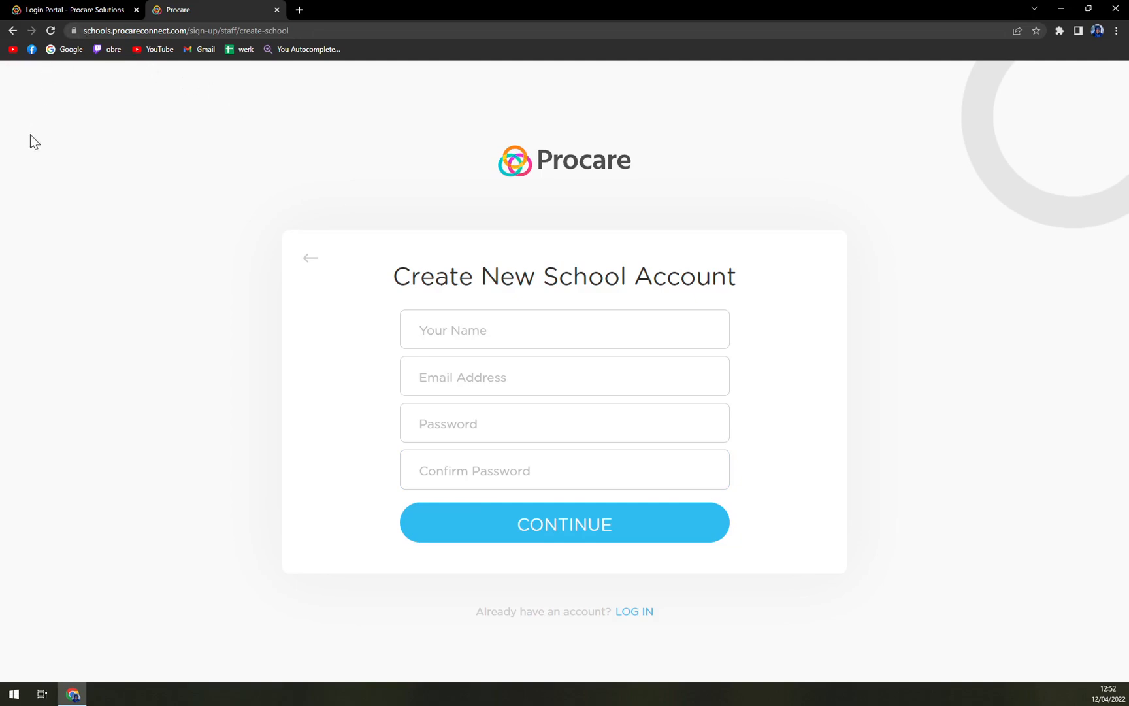
{"action": "mouse_move", "coordinate": [4, 242]}
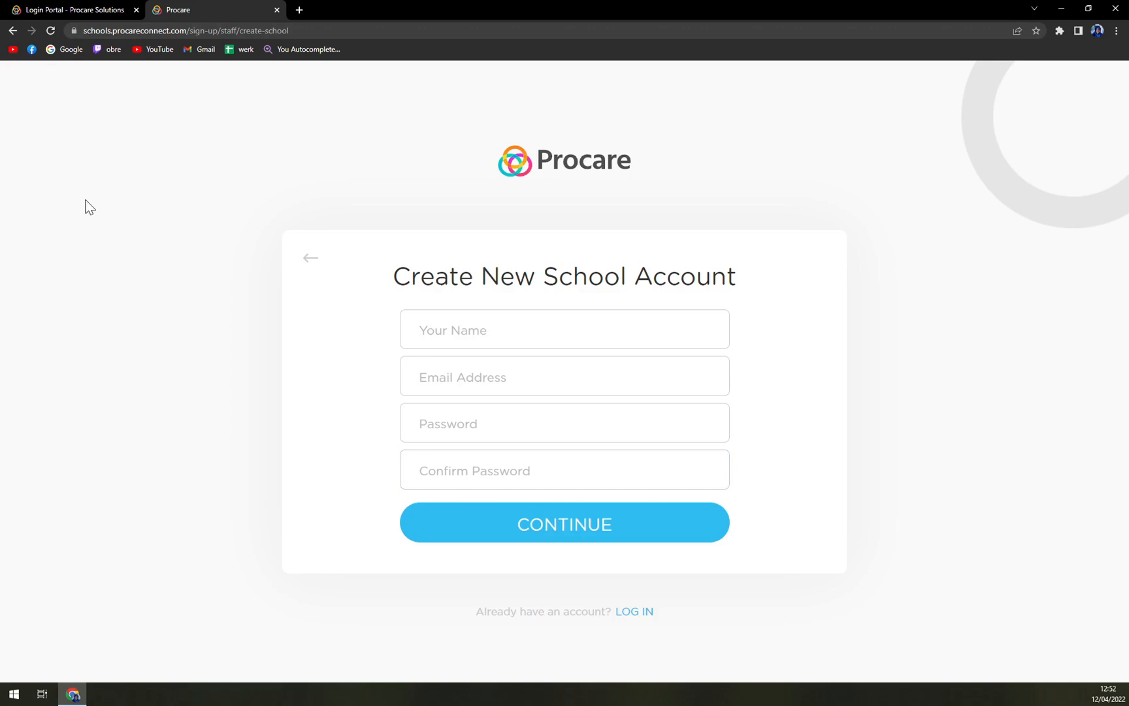
{"action": "mouse_move", "coordinate": [98, 203]}
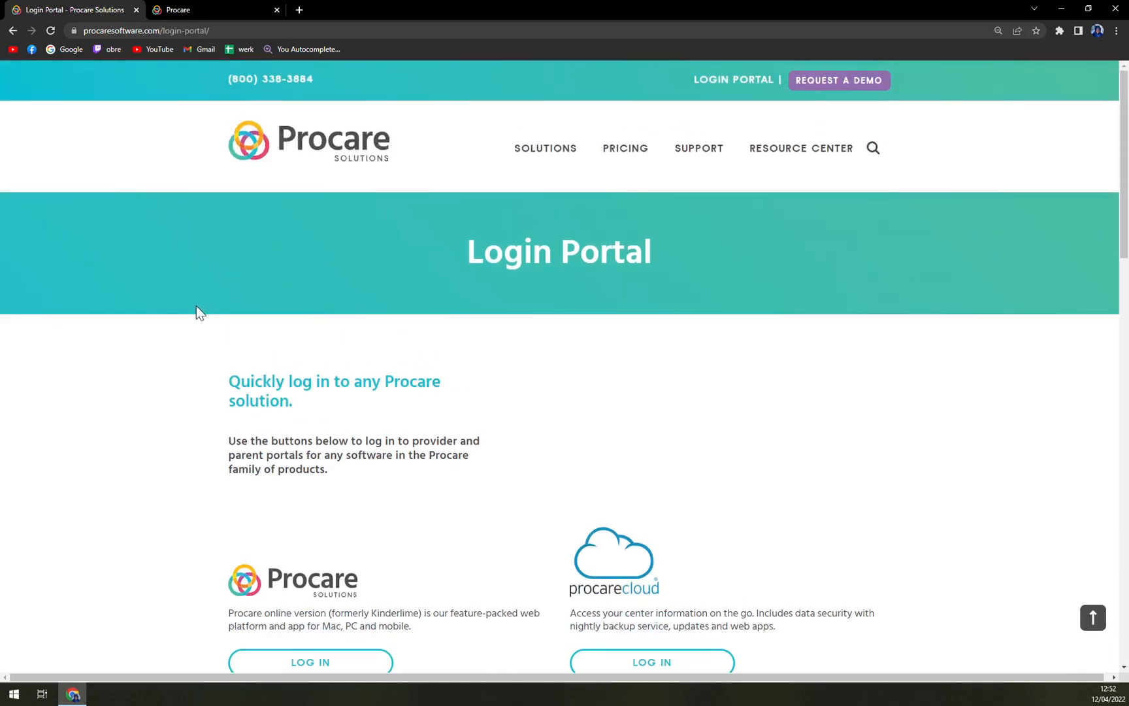
{"action": "mouse_move", "coordinate": [202, 304]}
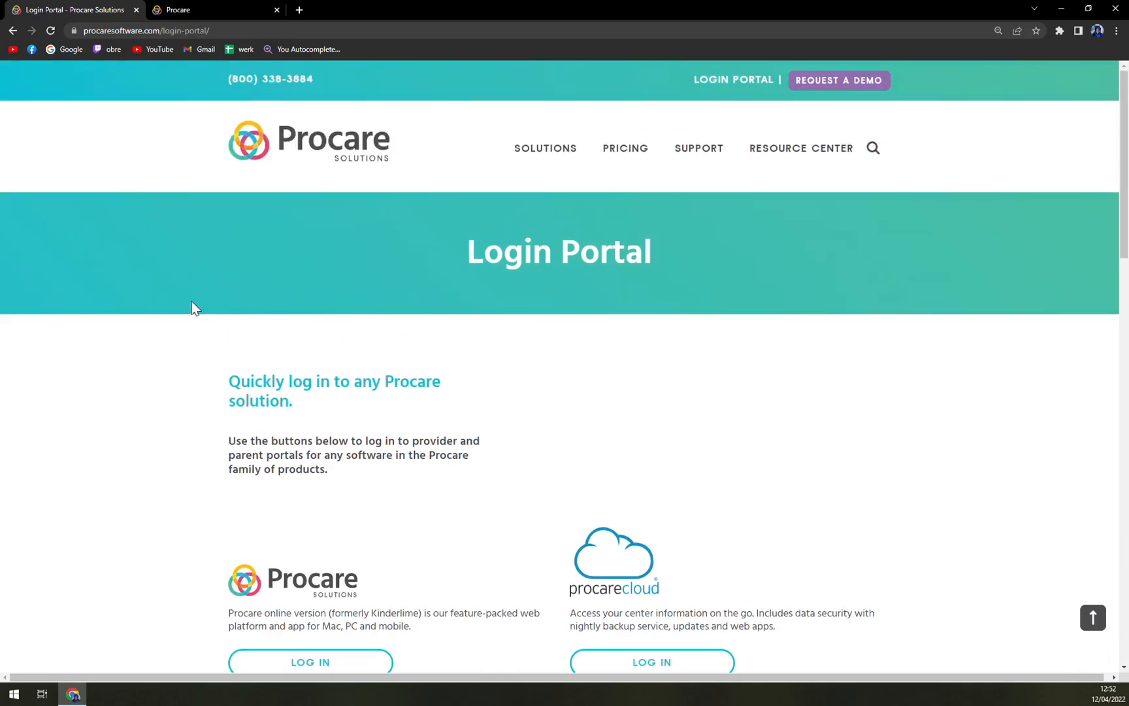
{"action": "mouse_move", "coordinate": [363, 269]}
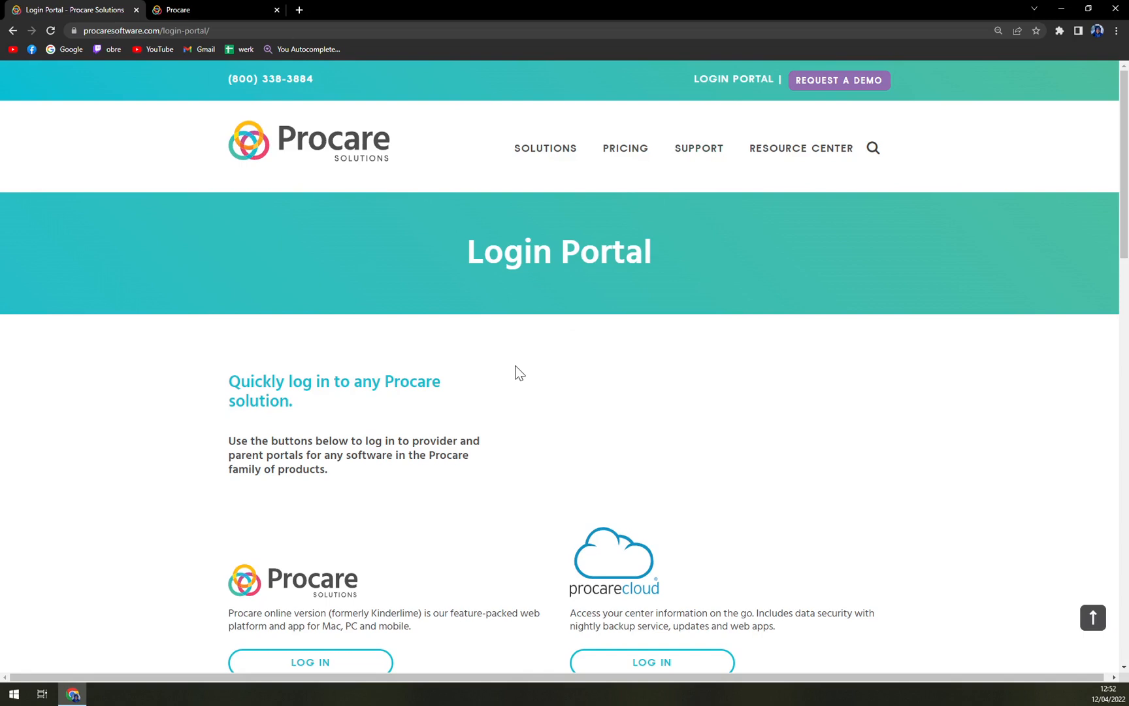
{"action": "mouse_move", "coordinate": [511, 382]}
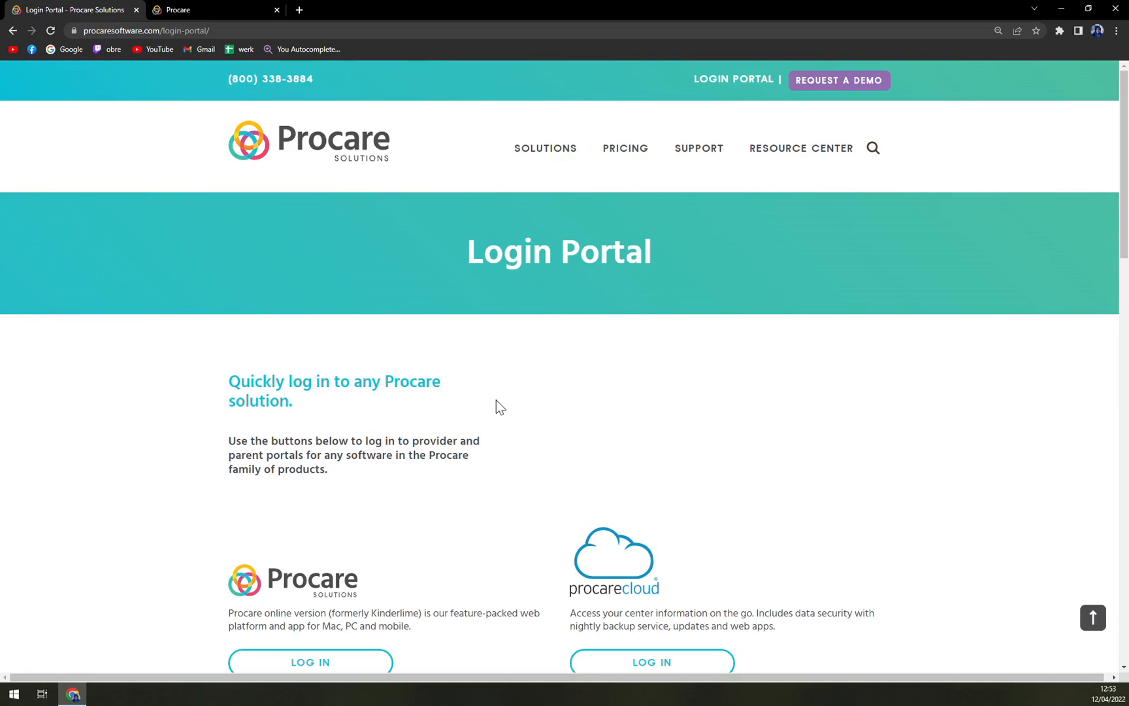
{"action": "mouse_move", "coordinate": [497, 415]}
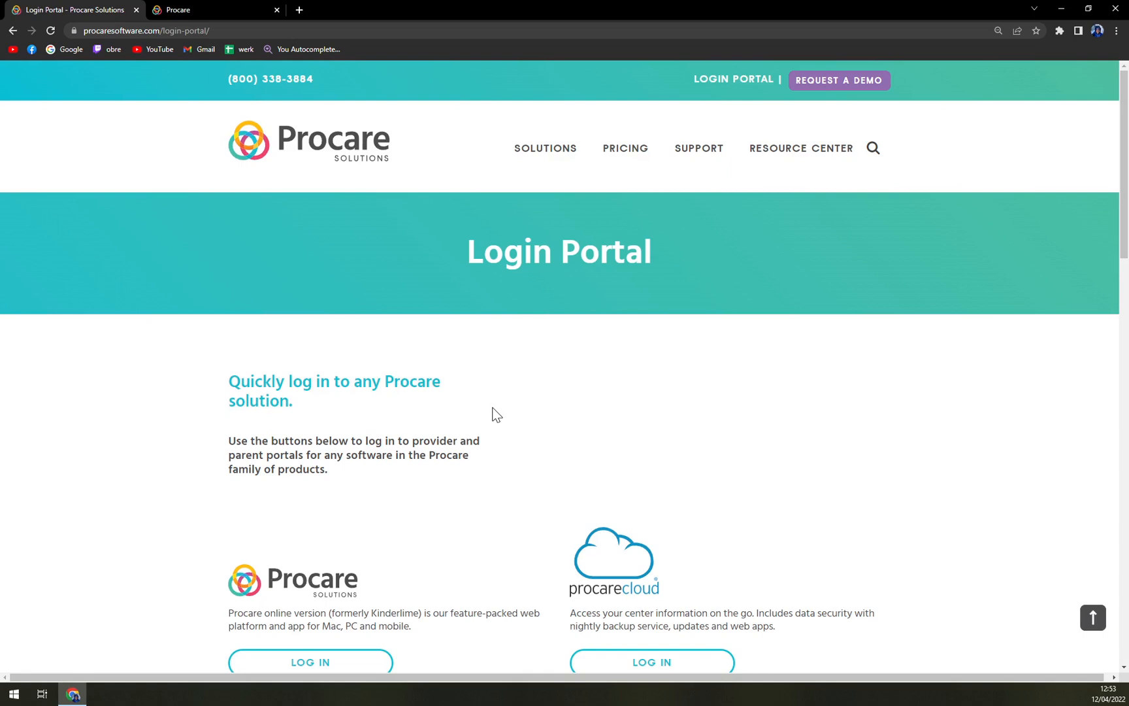